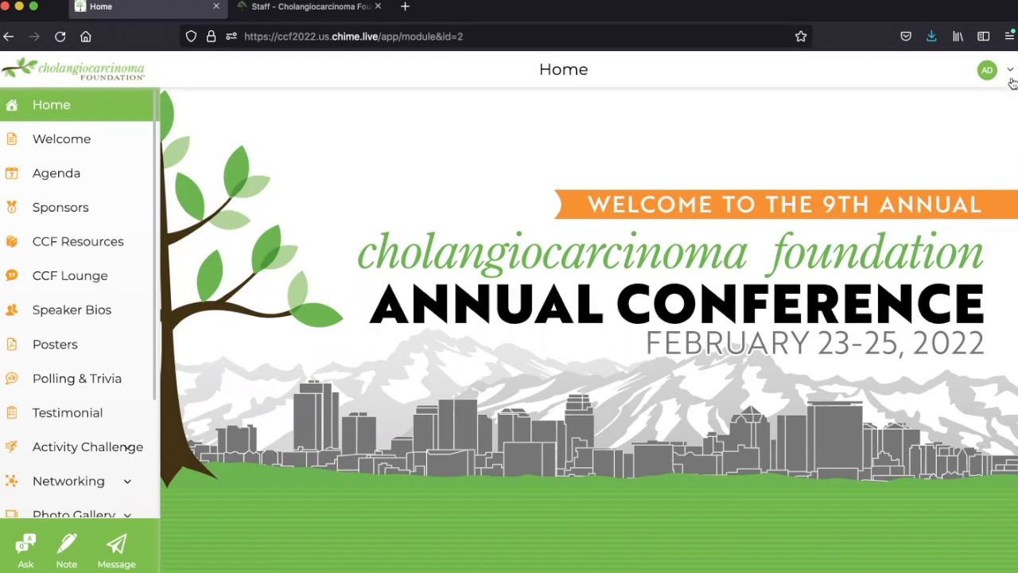
{"action": "mouse_move", "coordinate": [999, 73]}
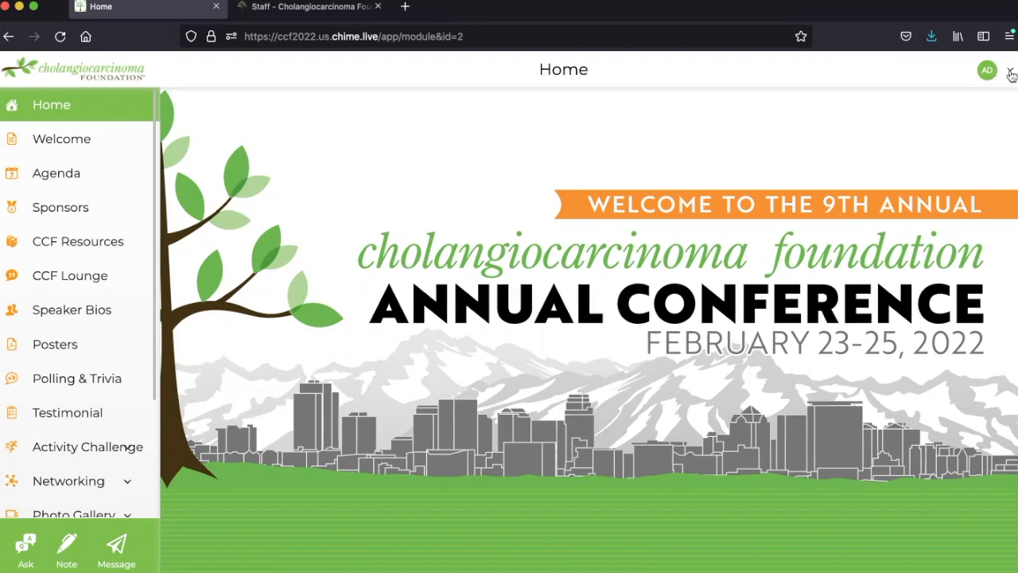
Open the account menu from the AD avatar at the top right.
{"action": "left_click", "coordinate": [1008, 73]}
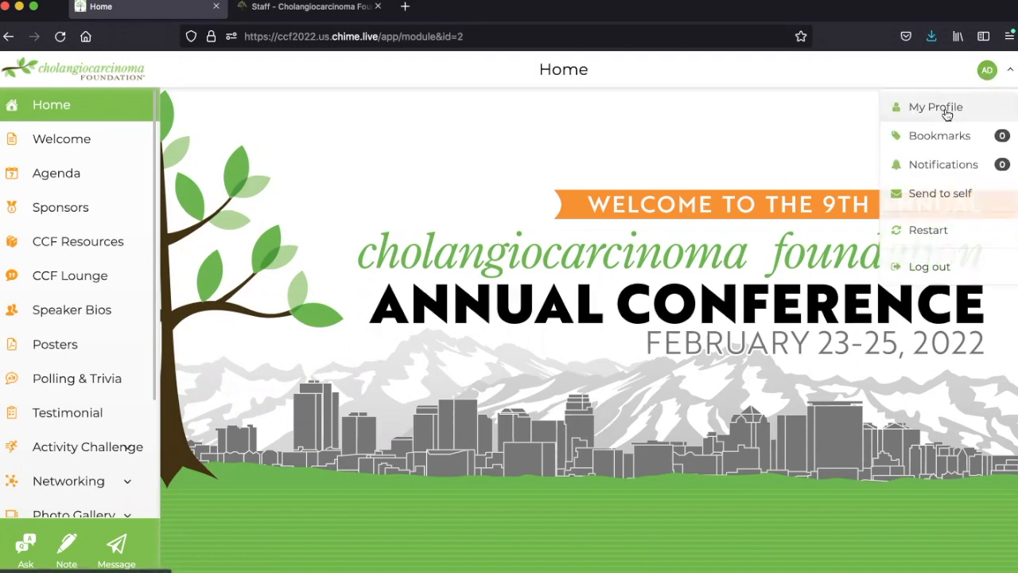
Go to My Profile from the account menu.
{"action": "left_click", "coordinate": [935, 106]}
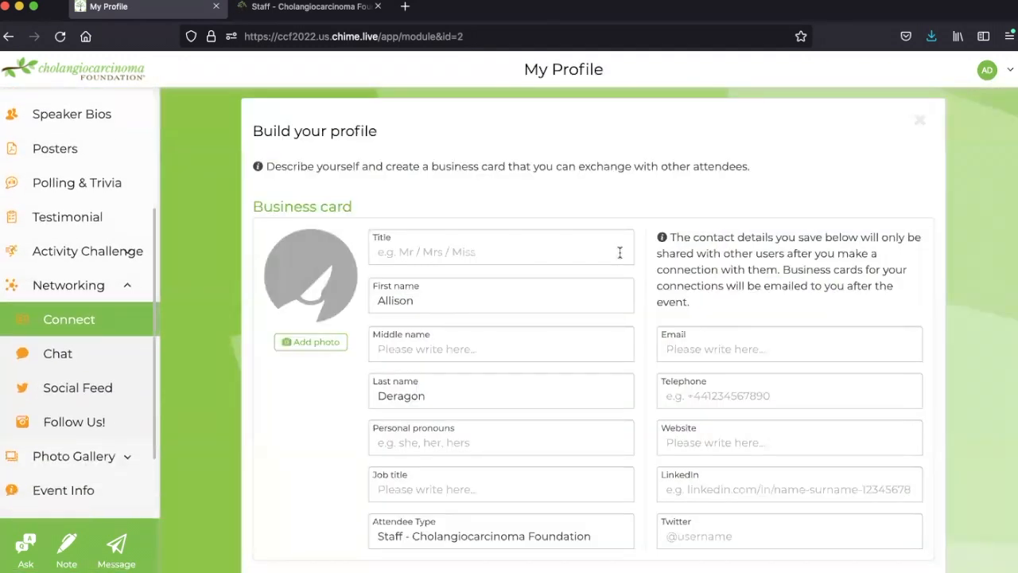
{"action": "mouse_move", "coordinate": [347, 297]}
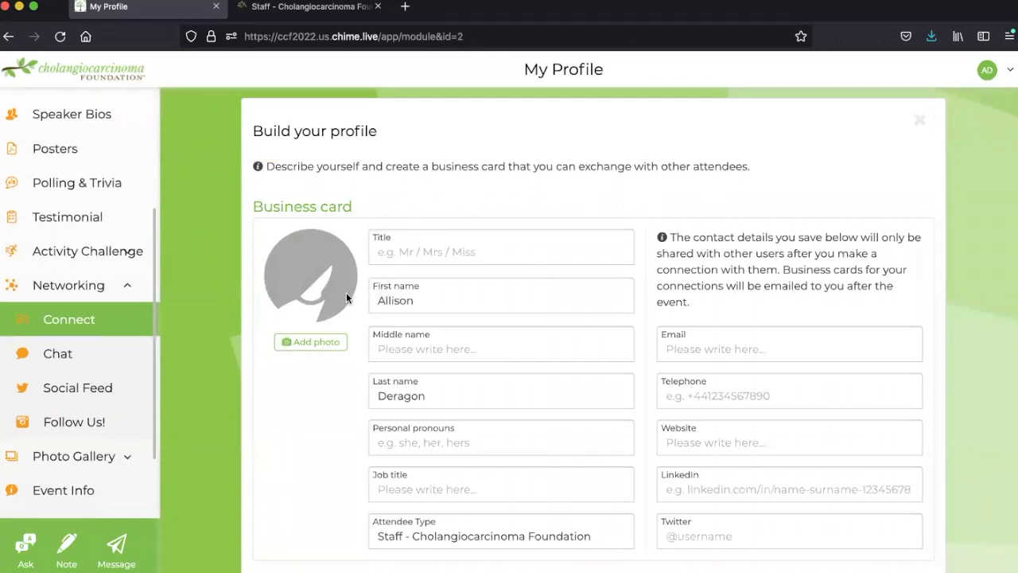
{"action": "mouse_move", "coordinate": [337, 299]}
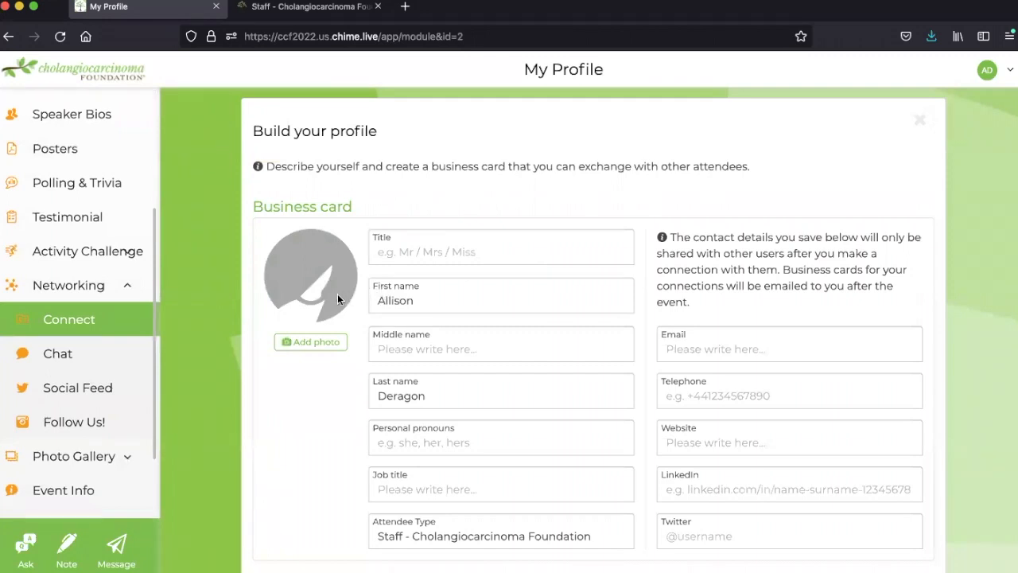
{"action": "mouse_move", "coordinate": [320, 340]}
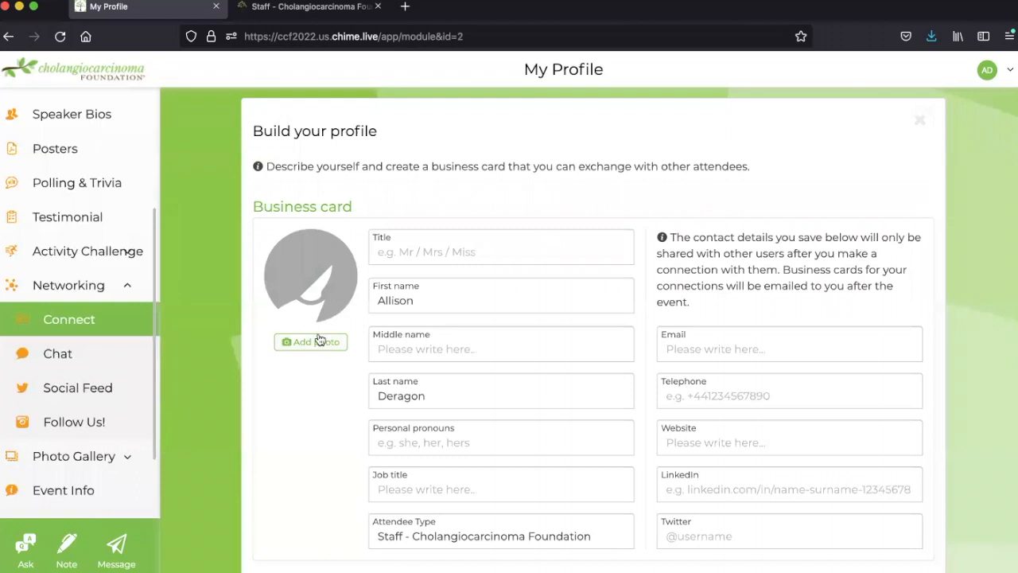
{"action": "mouse_move", "coordinate": [315, 344]}
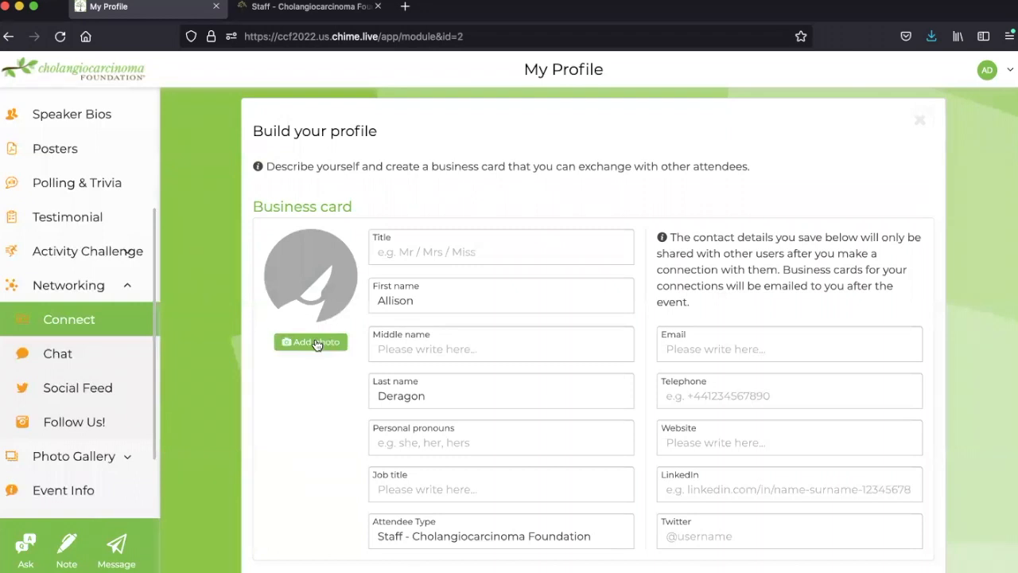
Upload the circle portrait JPG from the Desktop as the profile photo.
{"action": "left_click", "coordinate": [311, 341]}
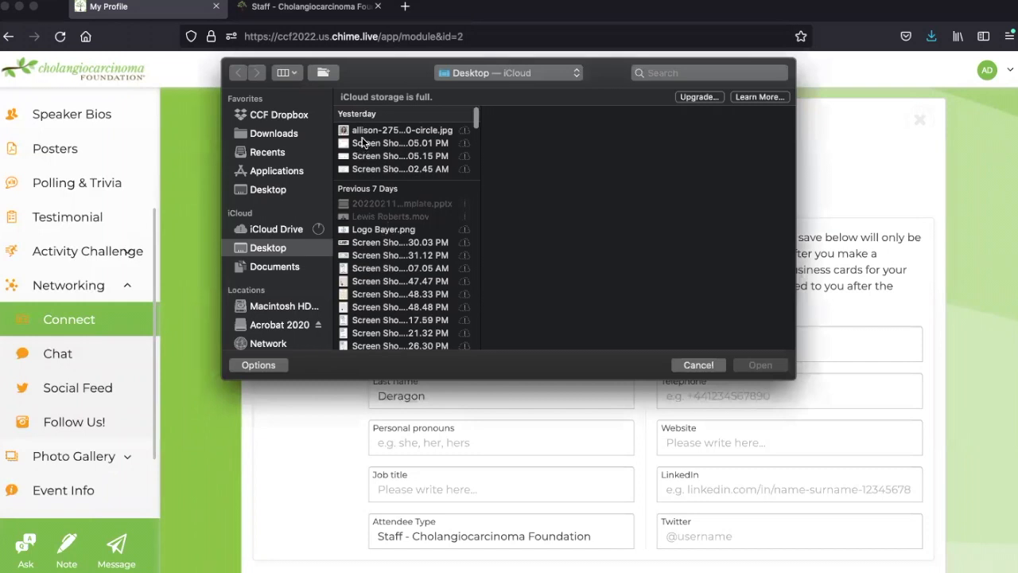
{"action": "left_click", "coordinate": [401, 131]}
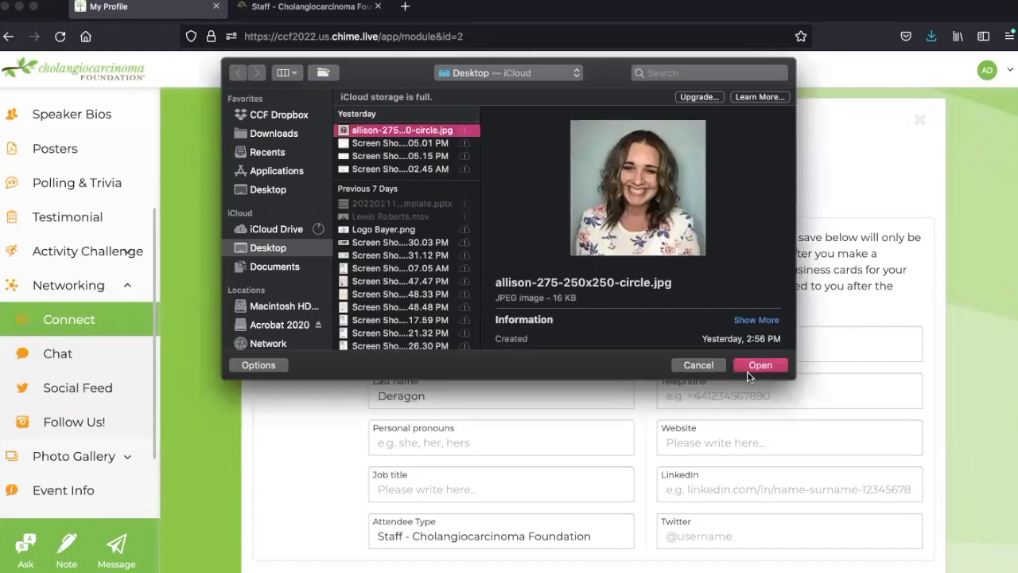
{"action": "left_click", "coordinate": [761, 364]}
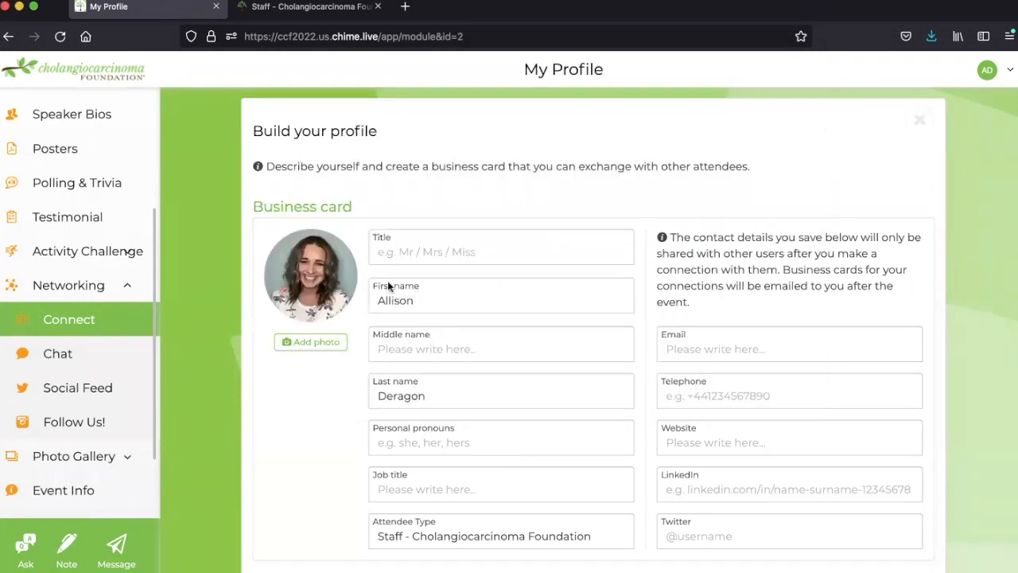
{"action": "scroll", "scroll_direction": "down", "scroll_amount": 3}
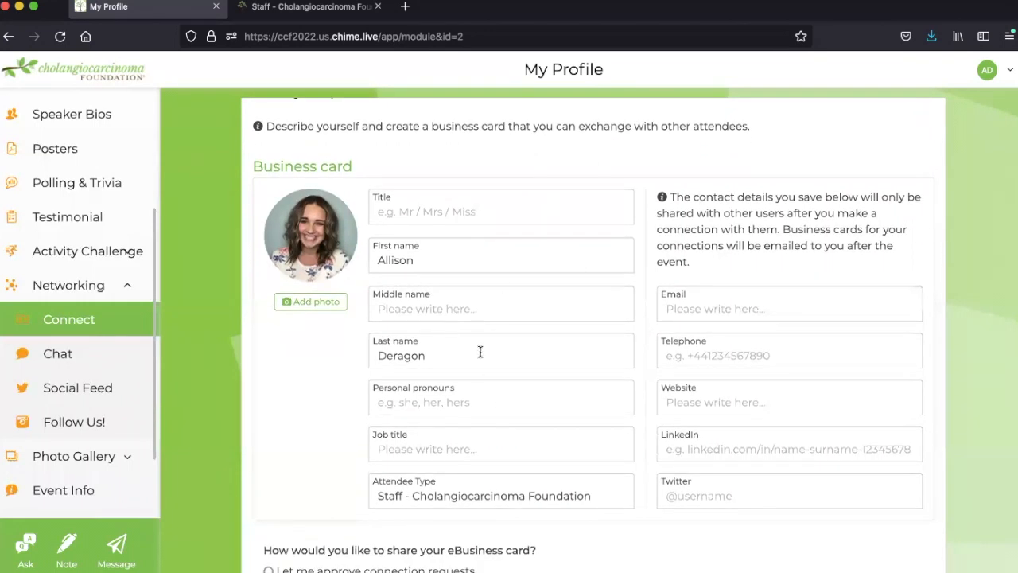
{"action": "mouse_move", "coordinate": [581, 385]}
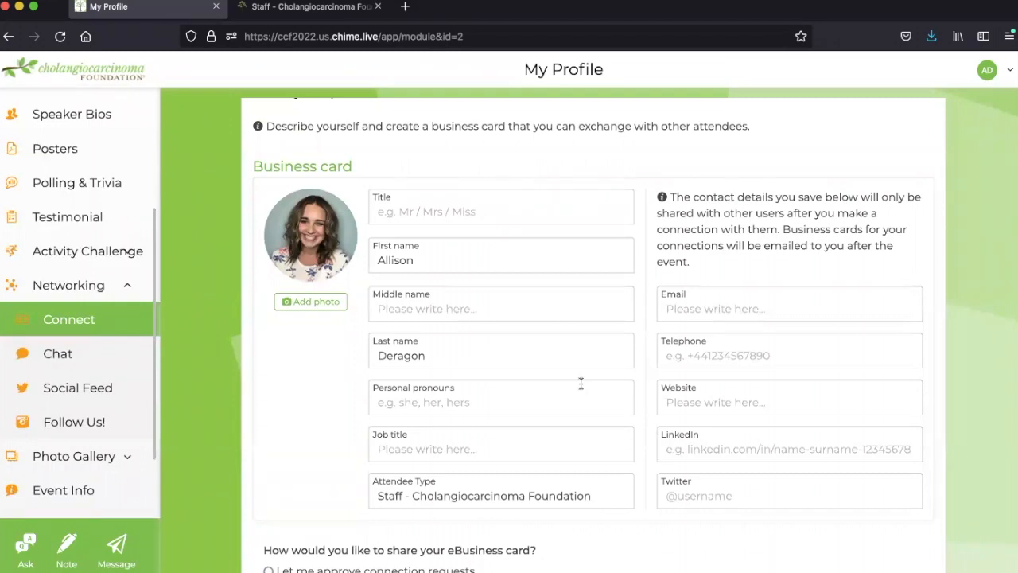
{"action": "mouse_move", "coordinate": [740, 381]}
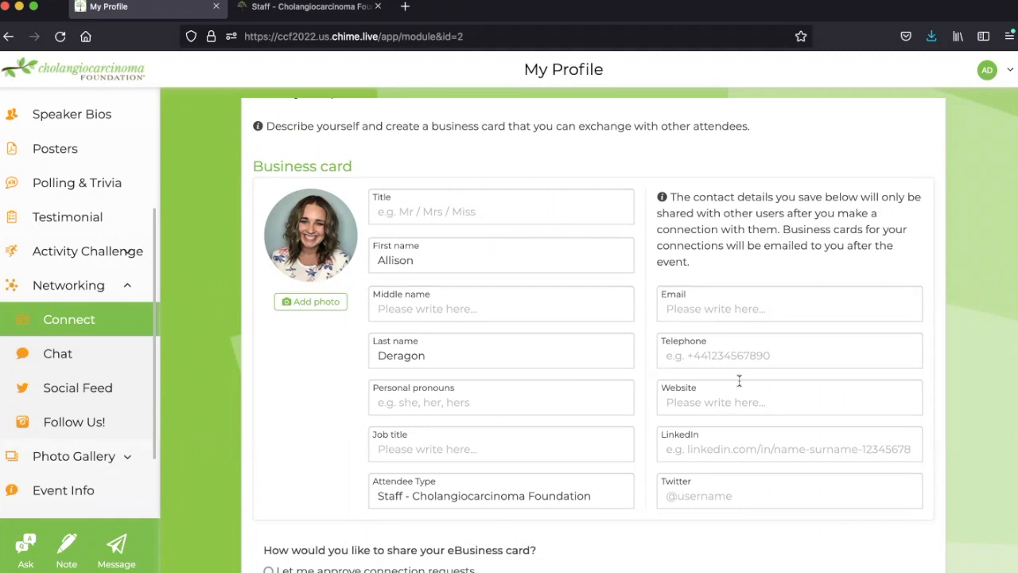
{"action": "mouse_move", "coordinate": [607, 417]}
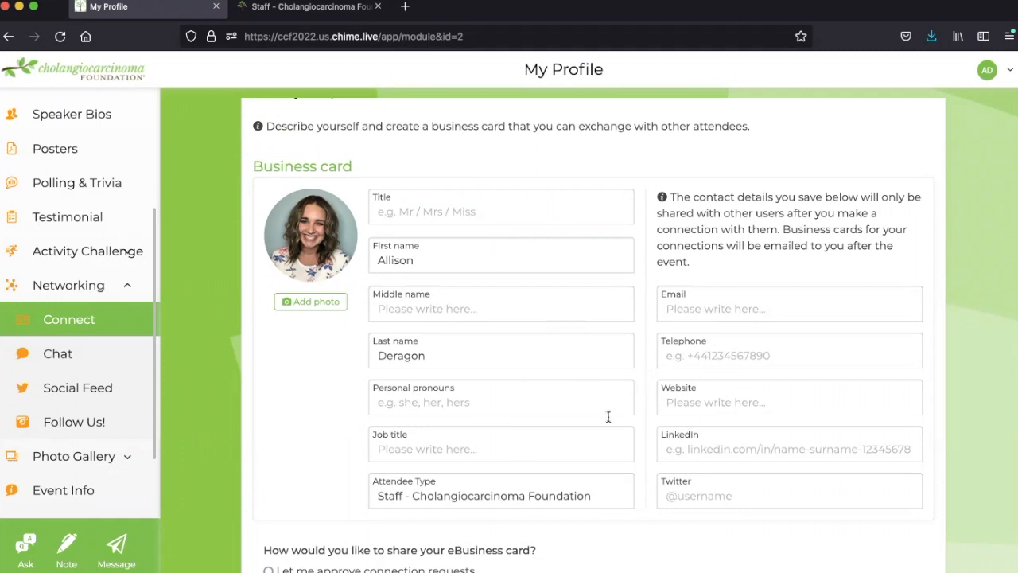
{"action": "mouse_move", "coordinate": [630, 477]}
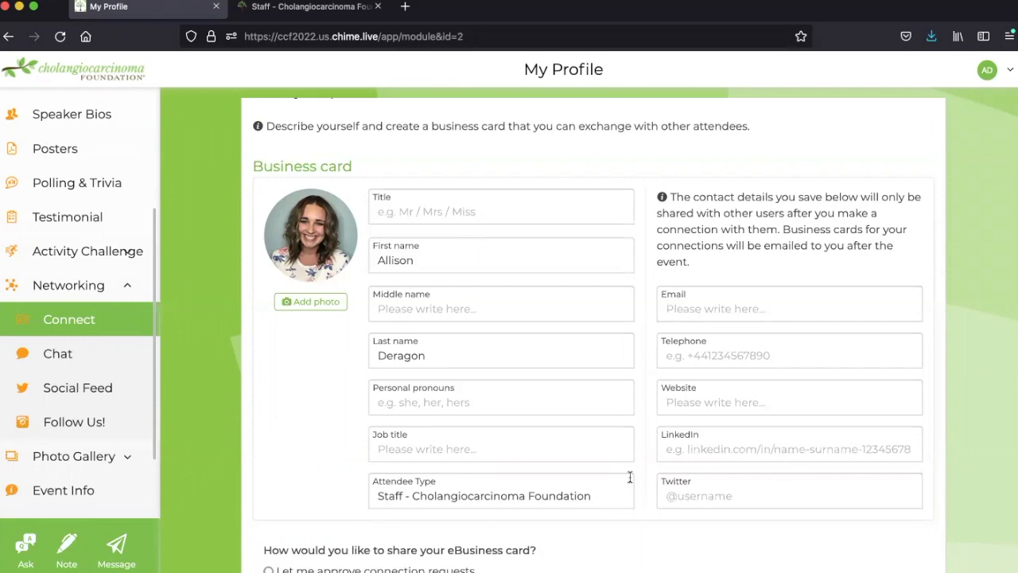
{"action": "scroll", "scroll_direction": "down", "scroll_amount": 3}
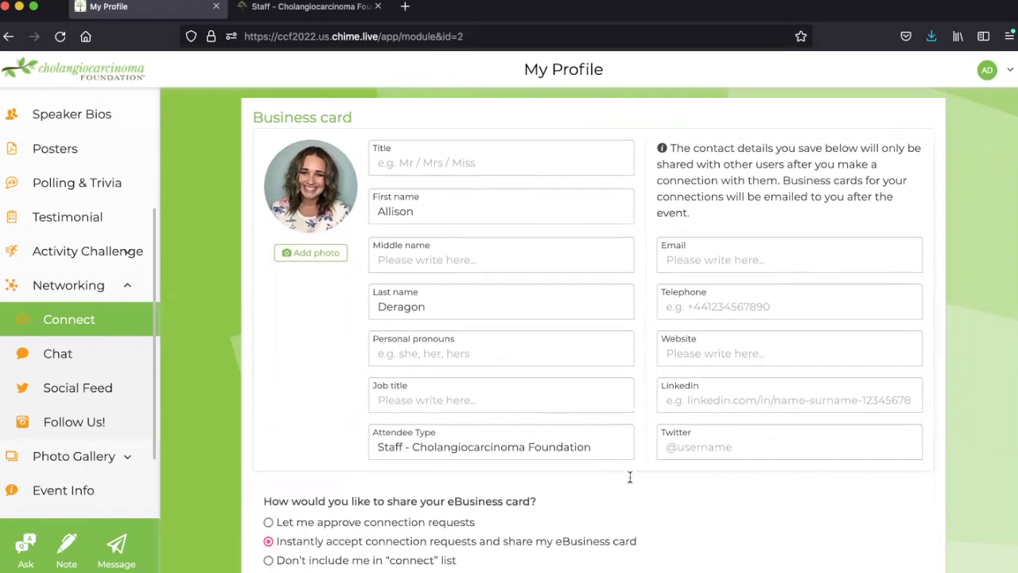
{"action": "scroll", "scroll_direction": "down", "scroll_amount": 3}
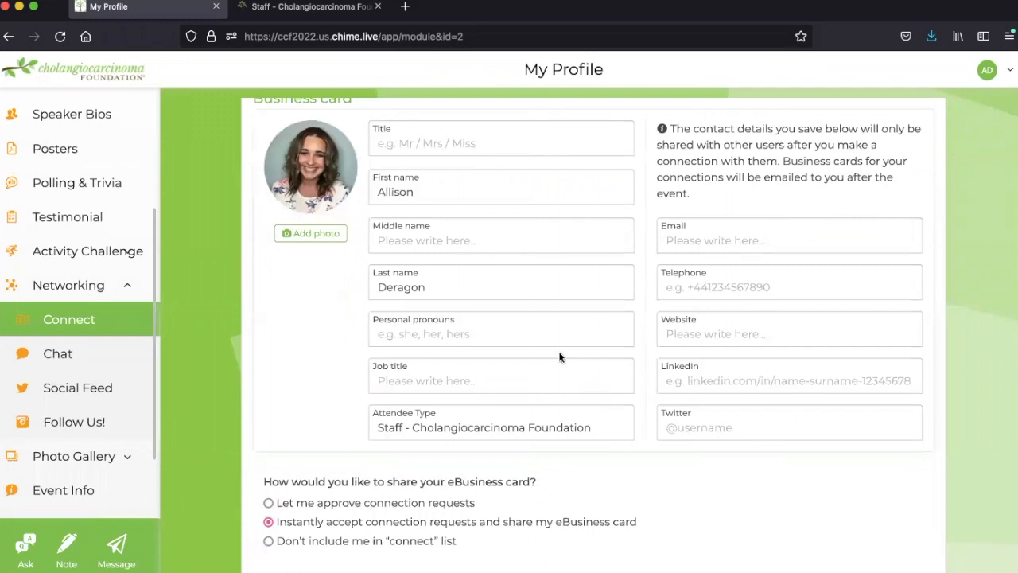
{"action": "scroll", "scroll_direction": "down", "scroll_amount": 3}
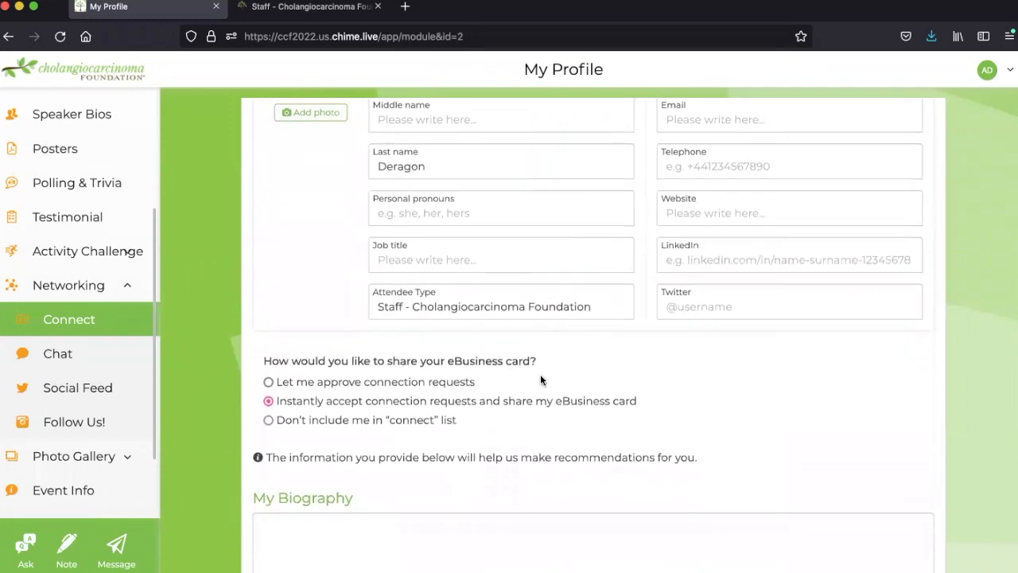
{"action": "mouse_move", "coordinate": [426, 372]}
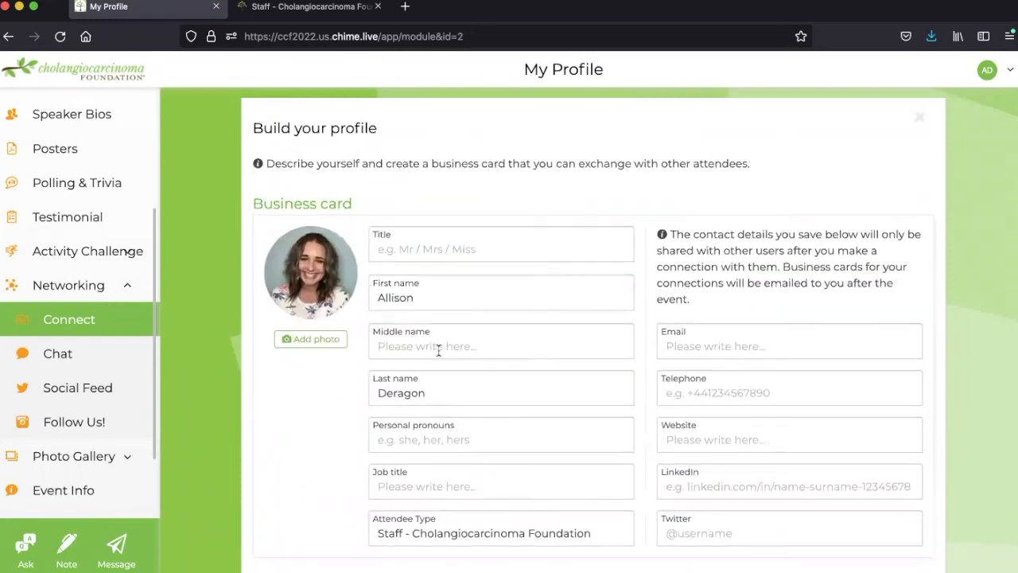
Choose to instantly accept connection requests and share the eBusiness card.
{"action": "scroll", "scroll_direction": "down", "scroll_amount": 3}
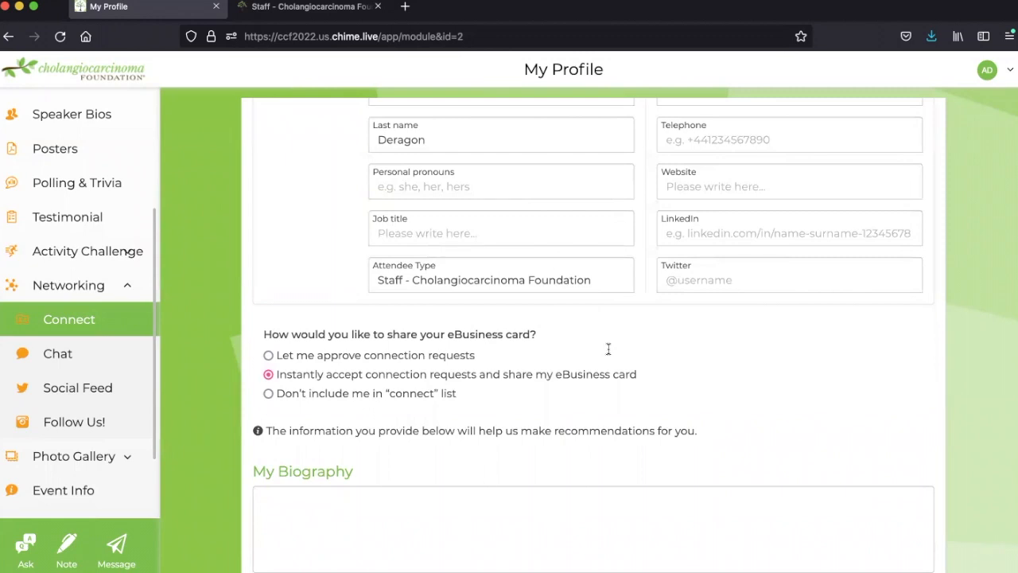
{"action": "mouse_move", "coordinate": [551, 393]}
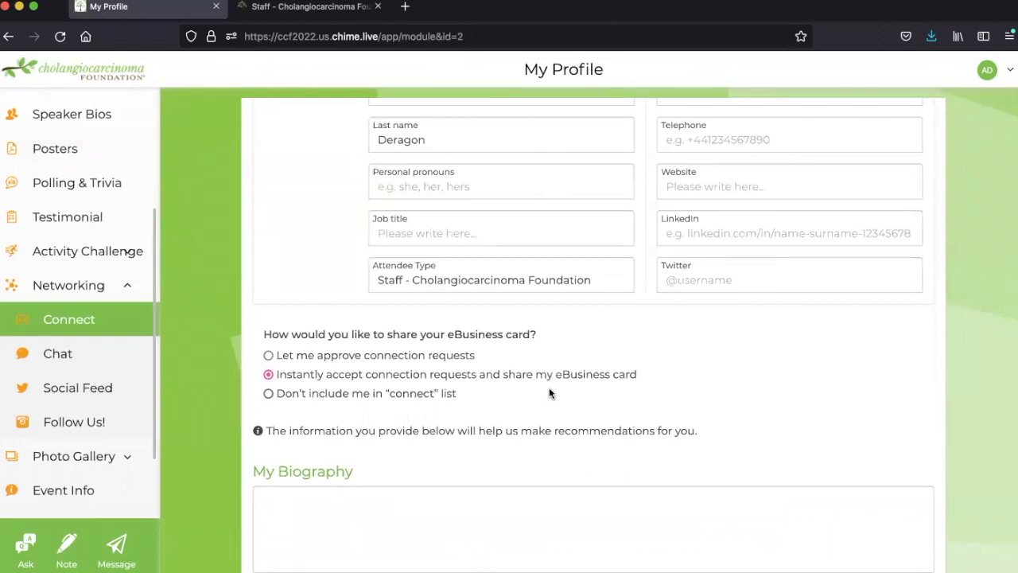
{"action": "mouse_move", "coordinate": [419, 373]}
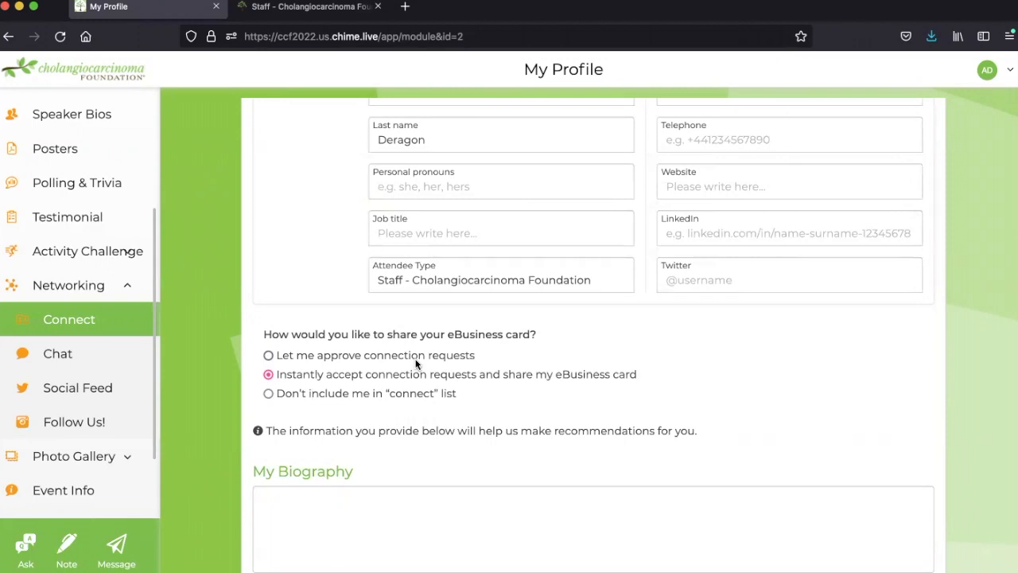
{"action": "mouse_move", "coordinate": [321, 366]}
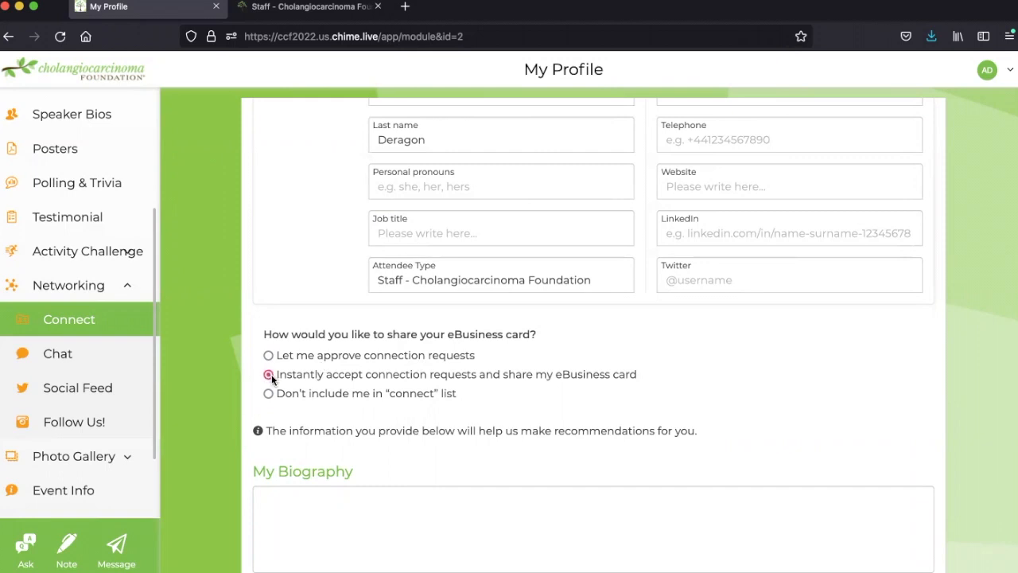
{"action": "left_click", "coordinate": [269, 375]}
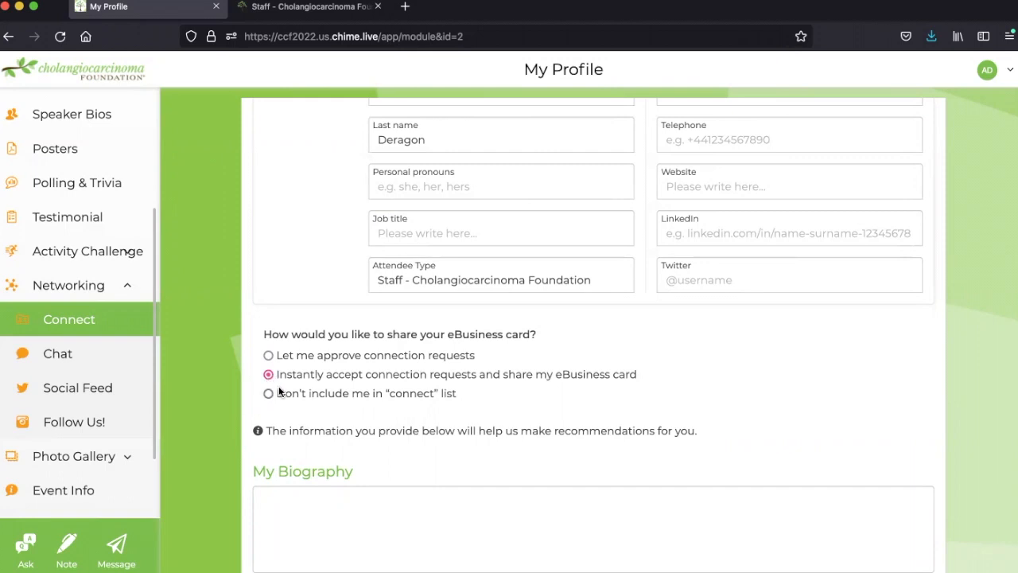
{"action": "mouse_move", "coordinate": [270, 398]}
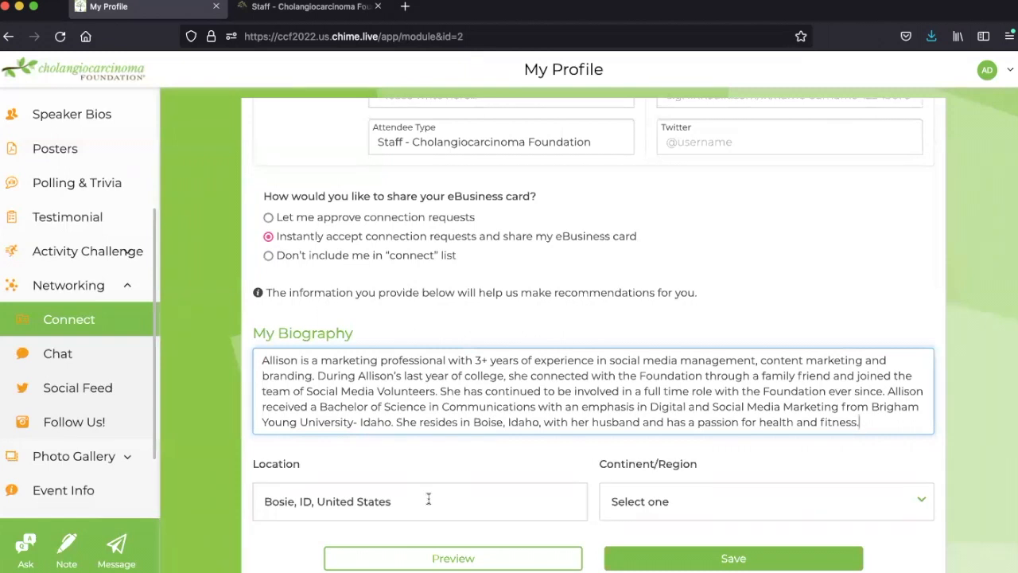
{"action": "mouse_move", "coordinate": [428, 499]}
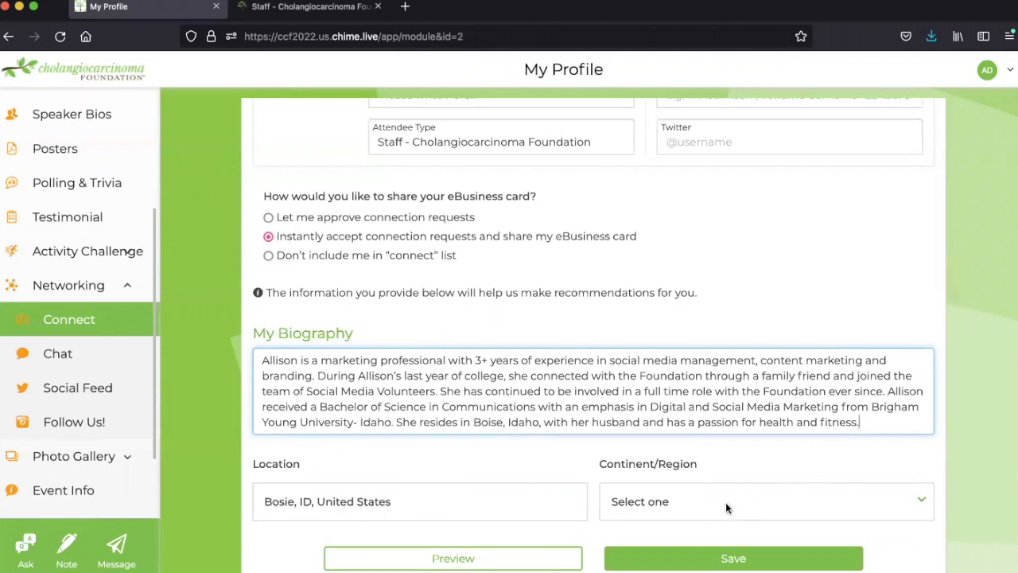
Set the profile's Continent/Region to US – West.
{"action": "left_click", "coordinate": [764, 501]}
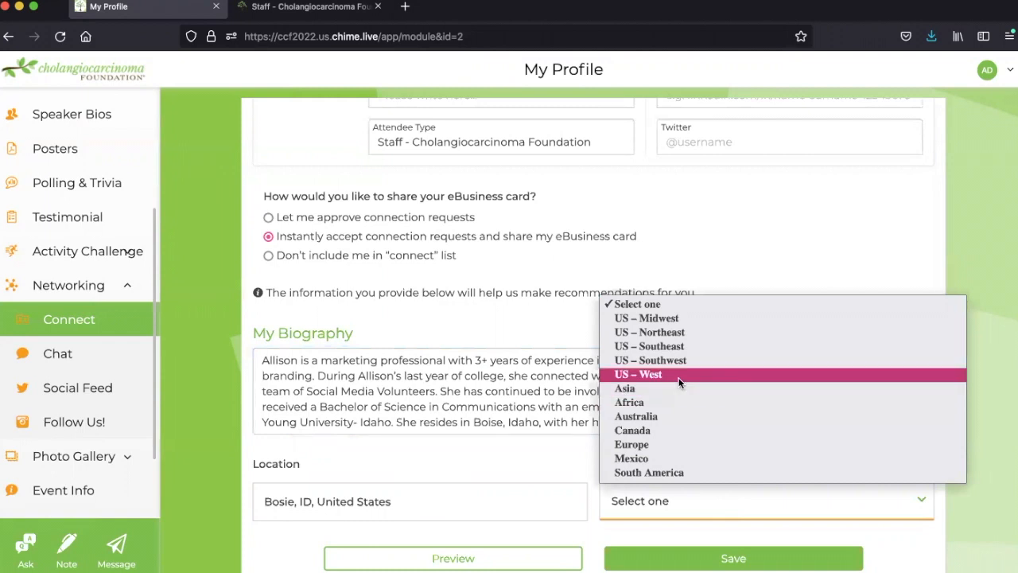
{"action": "left_click", "coordinate": [638, 374]}
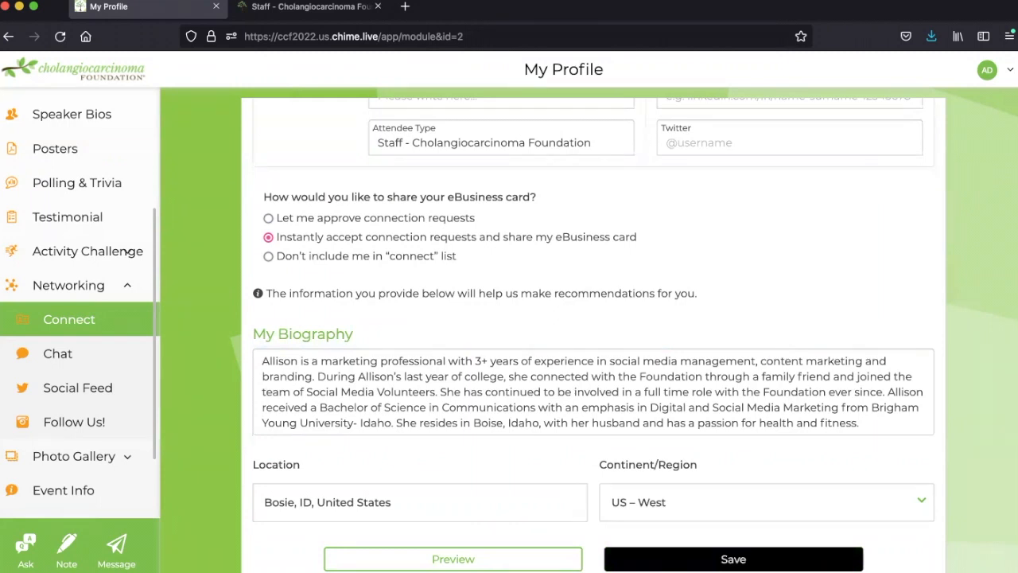
Save the profile changes and dismiss the card updated notice.
{"action": "left_click", "coordinate": [732, 558]}
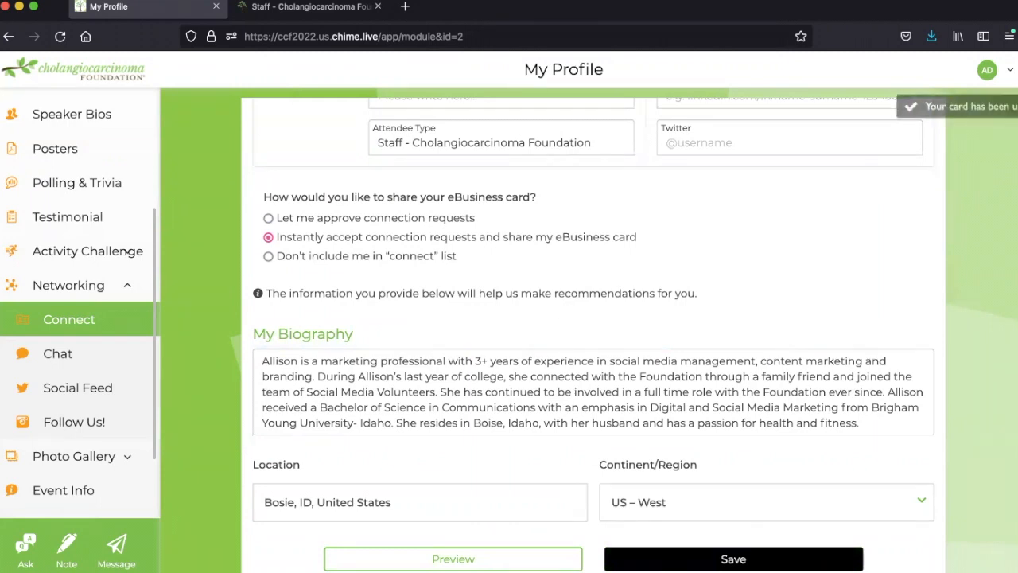
{"action": "left_click", "coordinate": [733, 557]}
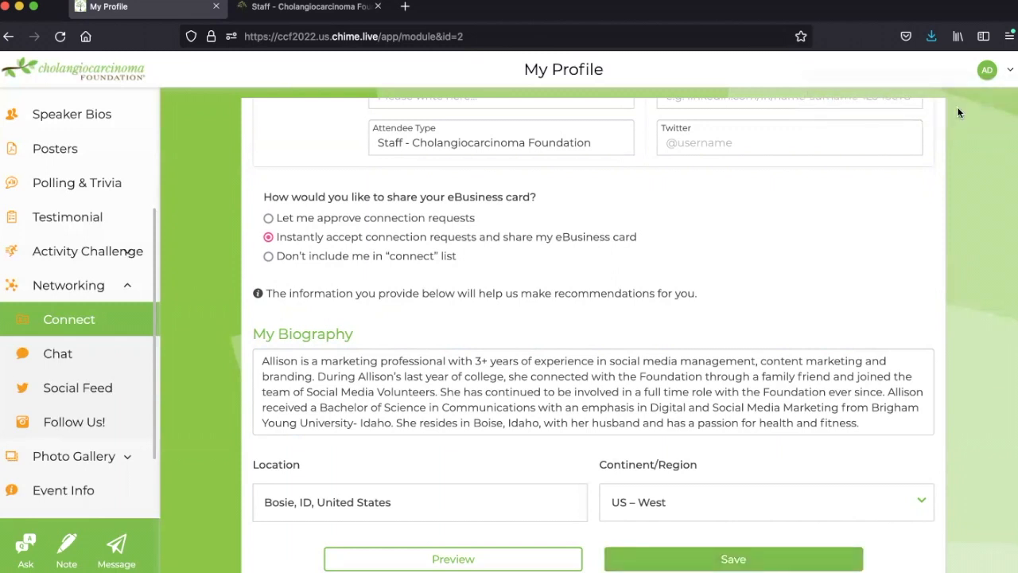
{"action": "mouse_move", "coordinate": [1010, 70]}
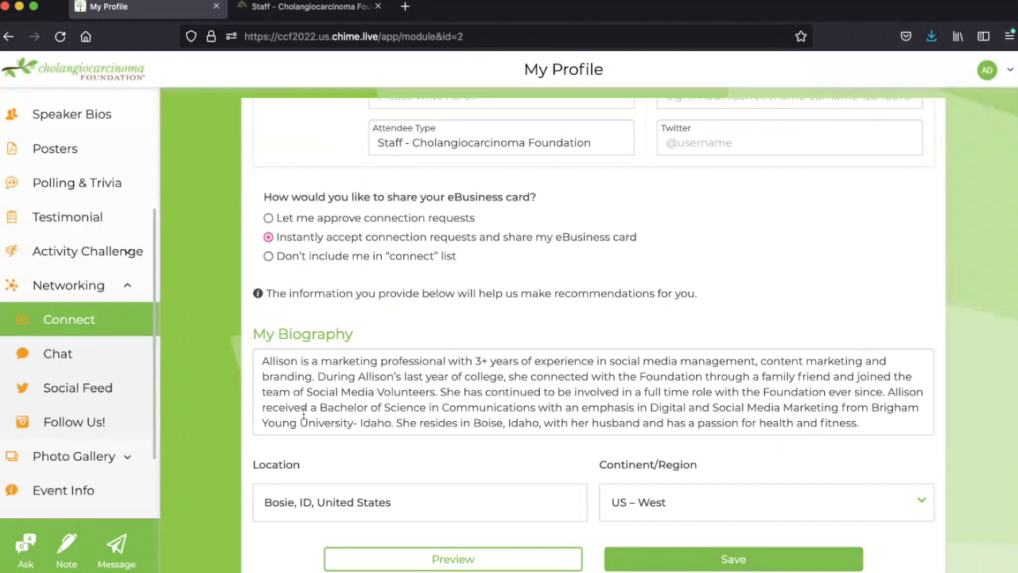
{"action": "mouse_move", "coordinate": [74, 356]}
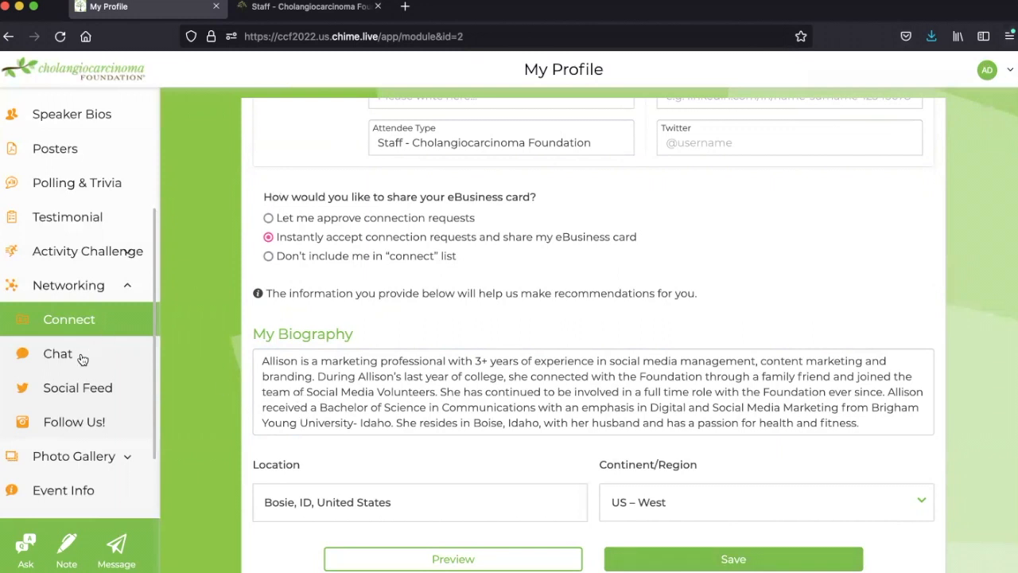
{"action": "mouse_move", "coordinate": [77, 360]}
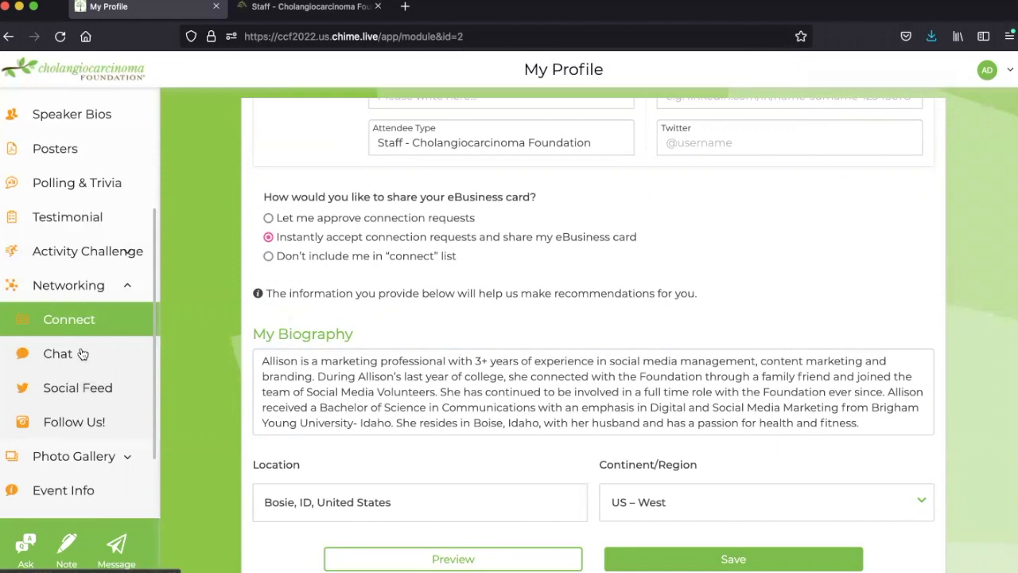
{"action": "mouse_move", "coordinate": [149, 375]}
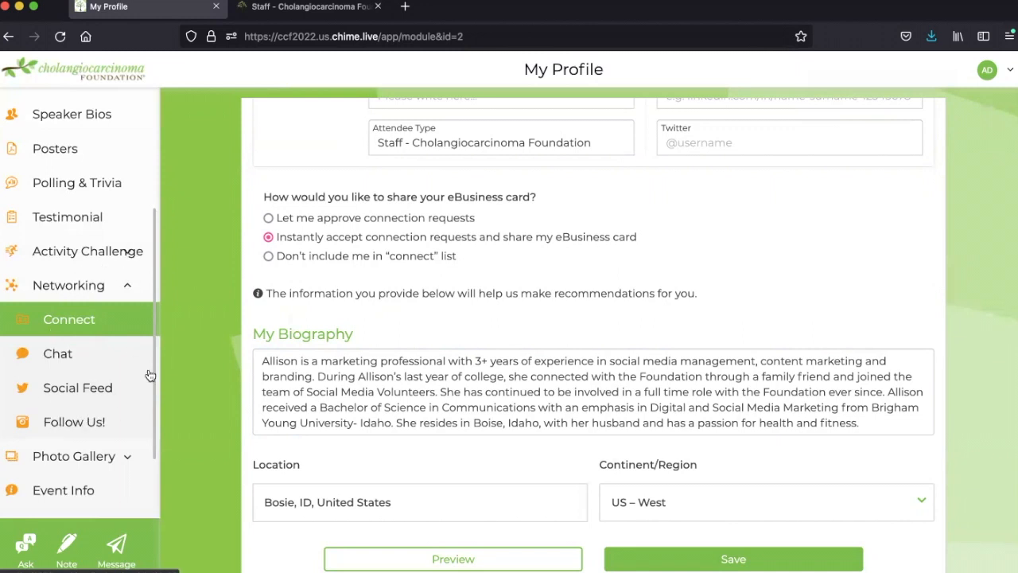
{"action": "mouse_move", "coordinate": [94, 332]}
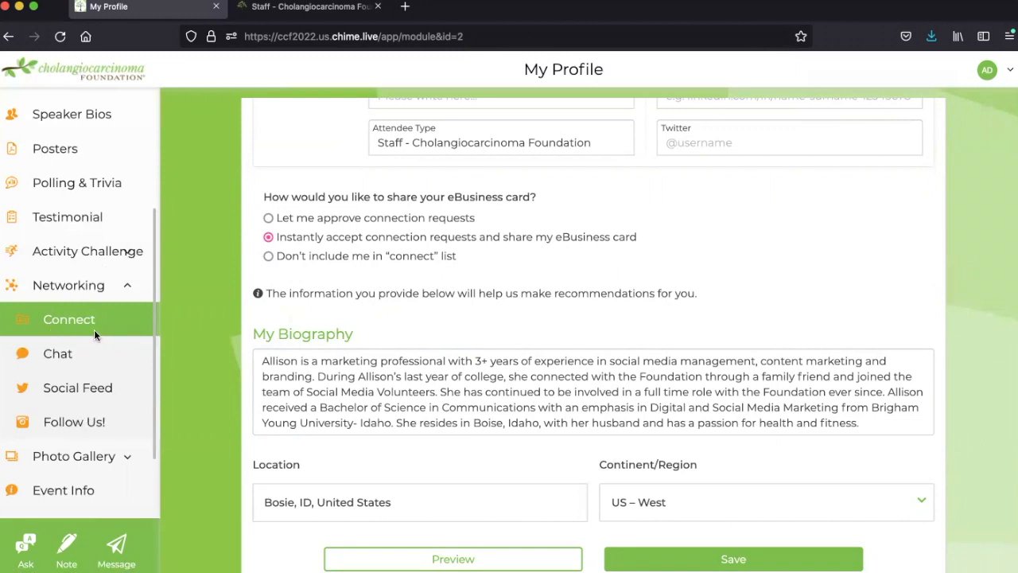
Navigate through Networking to the Connect attendee page.
{"action": "left_click", "coordinate": [57, 354]}
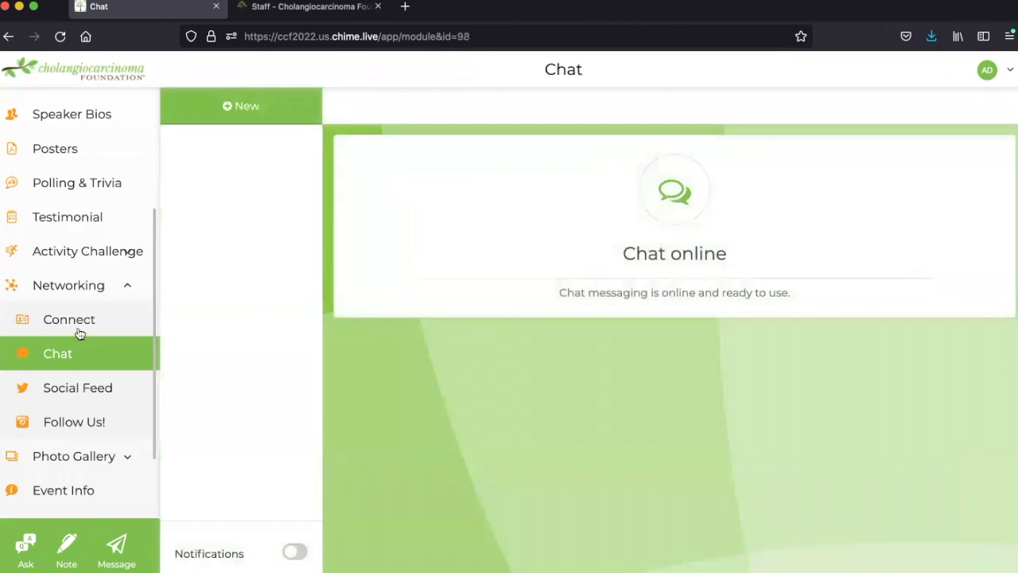
{"action": "left_click", "coordinate": [69, 318]}
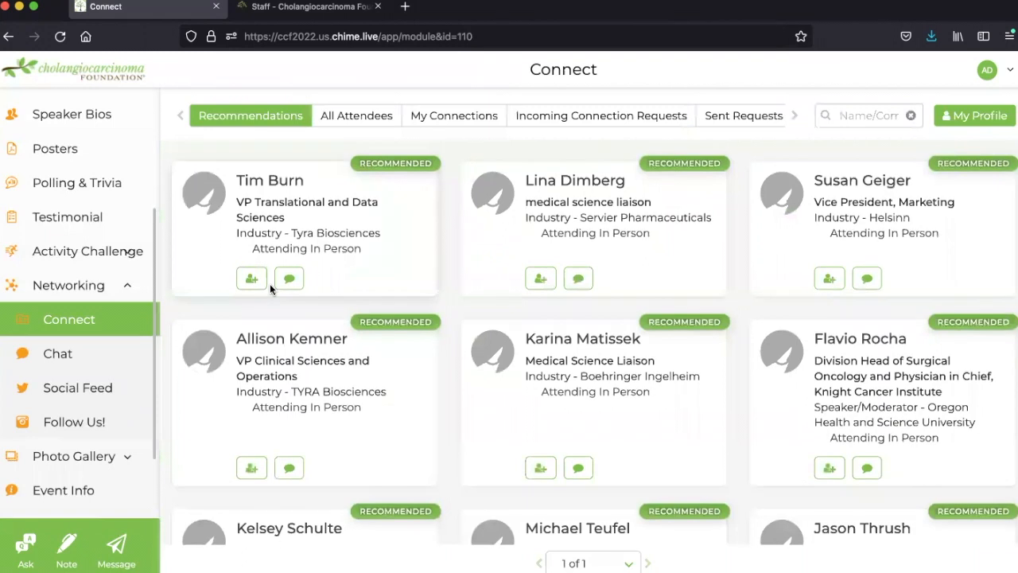
{"action": "mouse_move", "coordinate": [356, 280]}
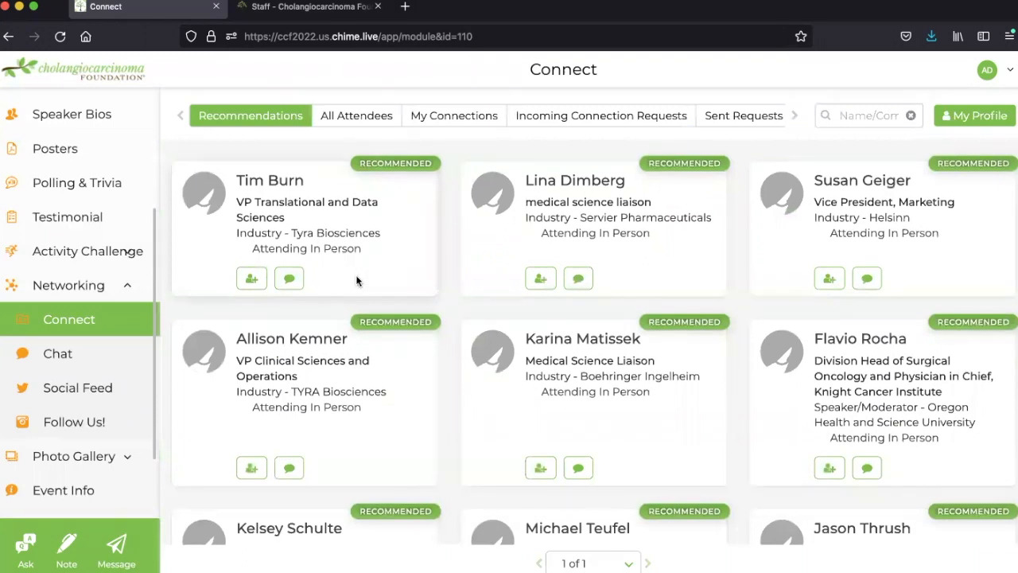
Scroll through the recommended attendees and back to the top of the list.
{"action": "scroll", "scroll_direction": "down", "scroll_amount": 3}
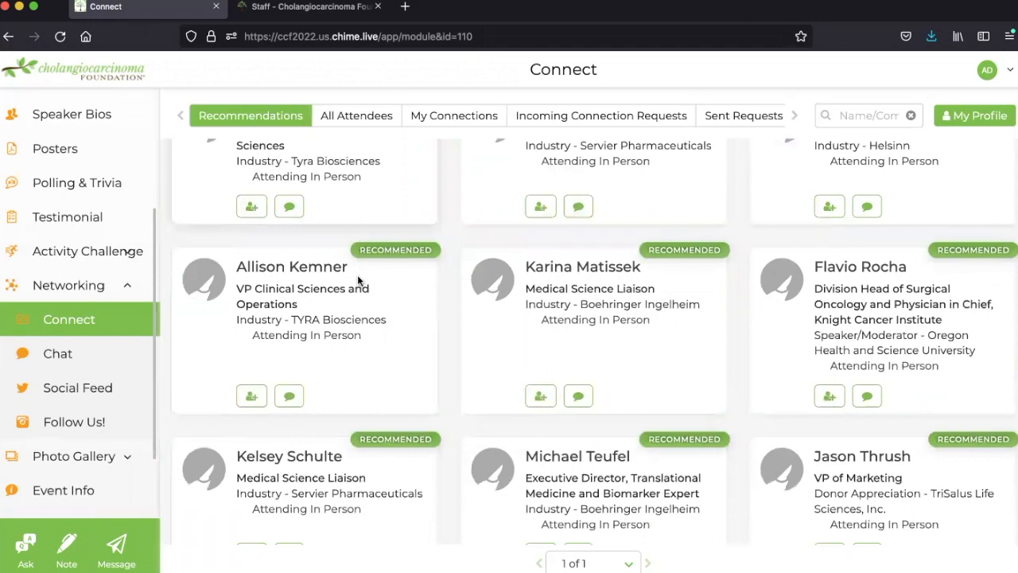
{"action": "scroll", "scroll_direction": "up", "scroll_amount": 3}
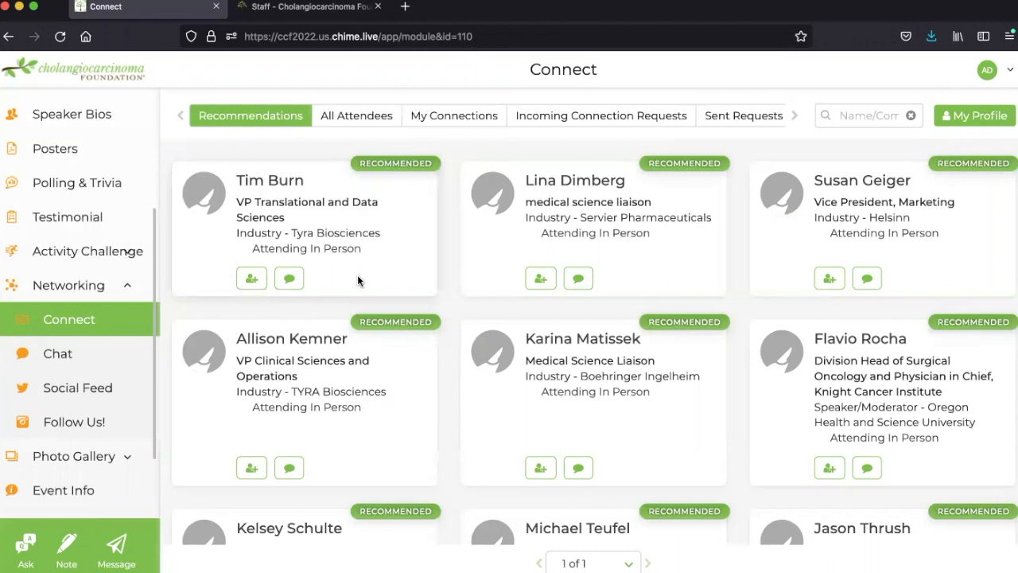
{"action": "mouse_move", "coordinate": [331, 318]}
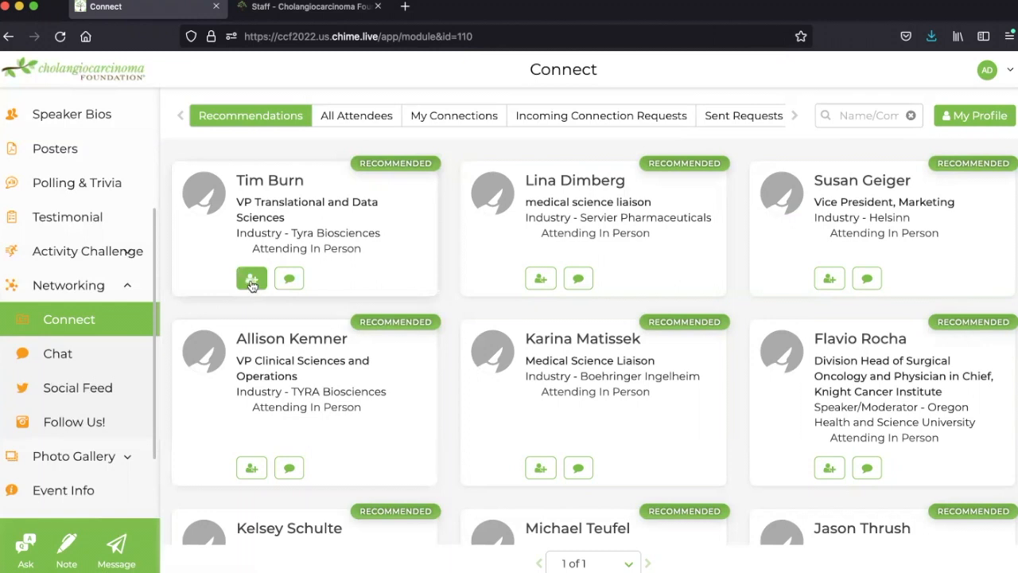
{"action": "left_click", "coordinate": [251, 277]}
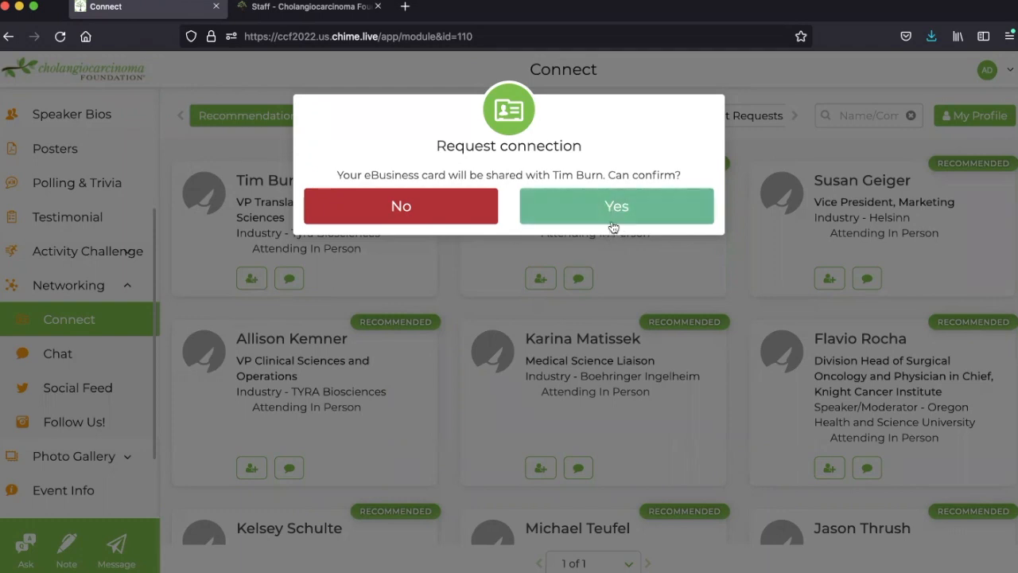
{"action": "mouse_move", "coordinate": [280, 137]}
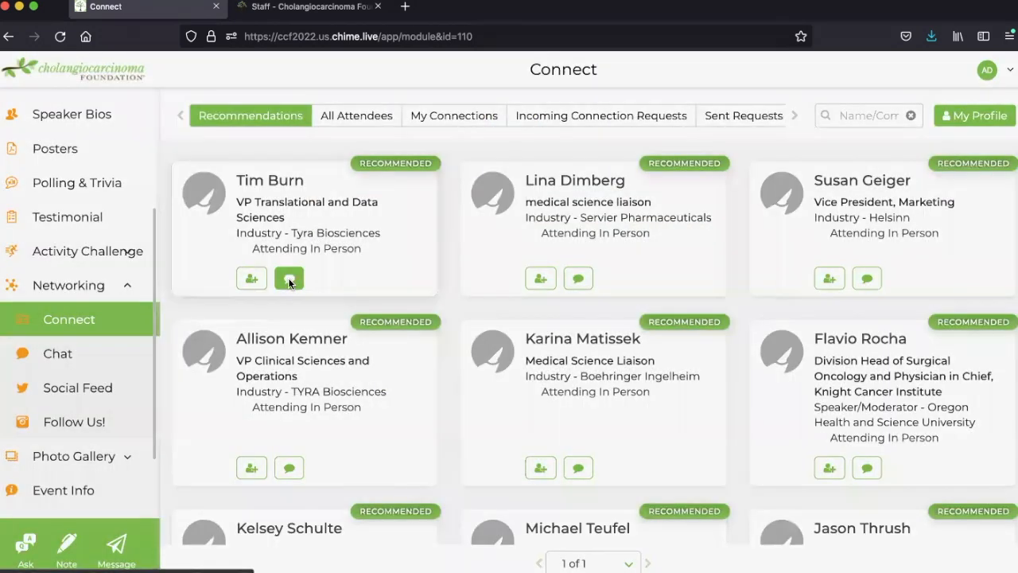
{"action": "left_click", "coordinate": [289, 277]}
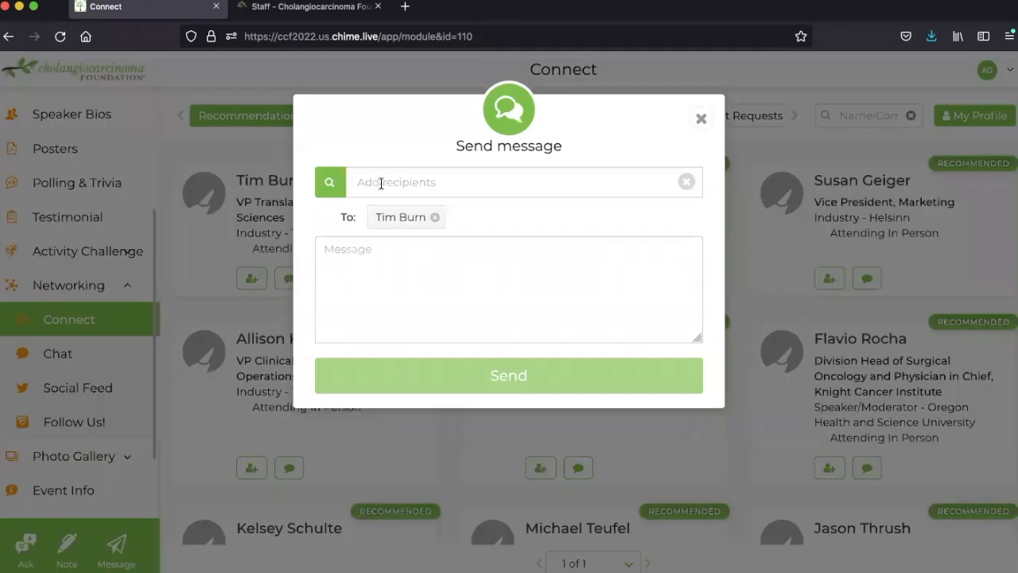
{"action": "left_click", "coordinate": [517, 181]}
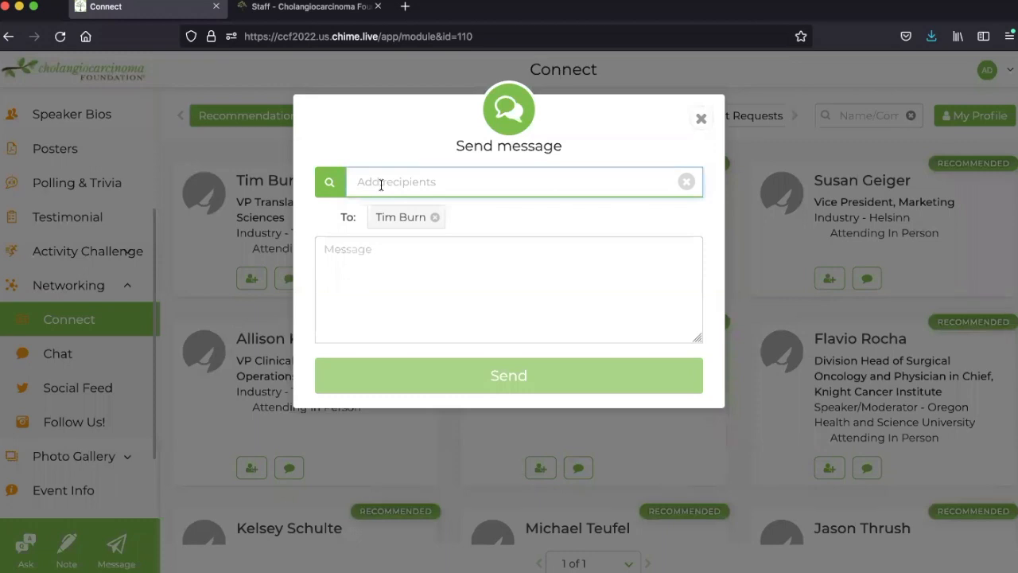
{"action": "type", "text": "rick"}
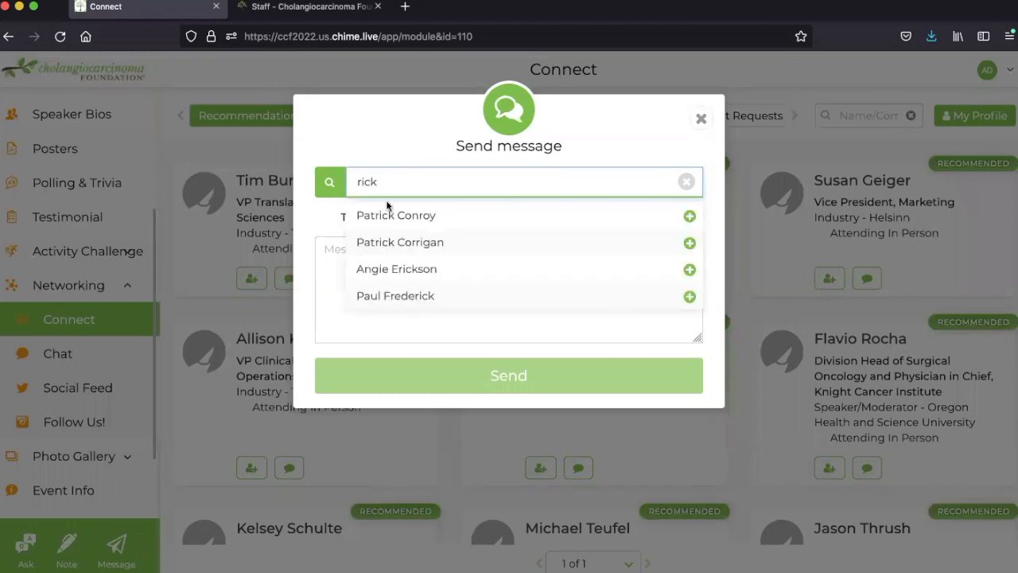
{"action": "left_click", "coordinate": [395, 215]}
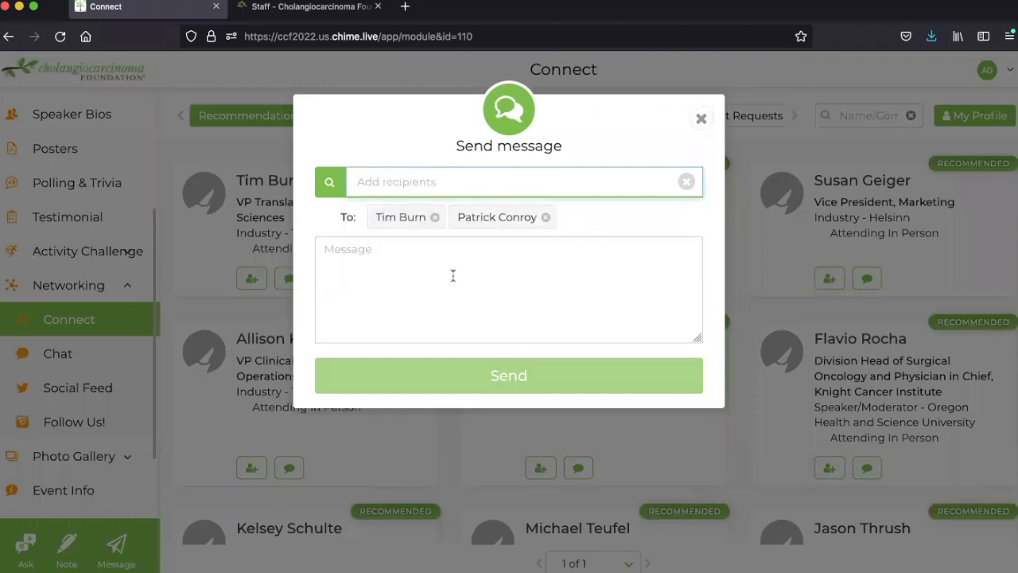
{"action": "type", "text": "Hello!"}
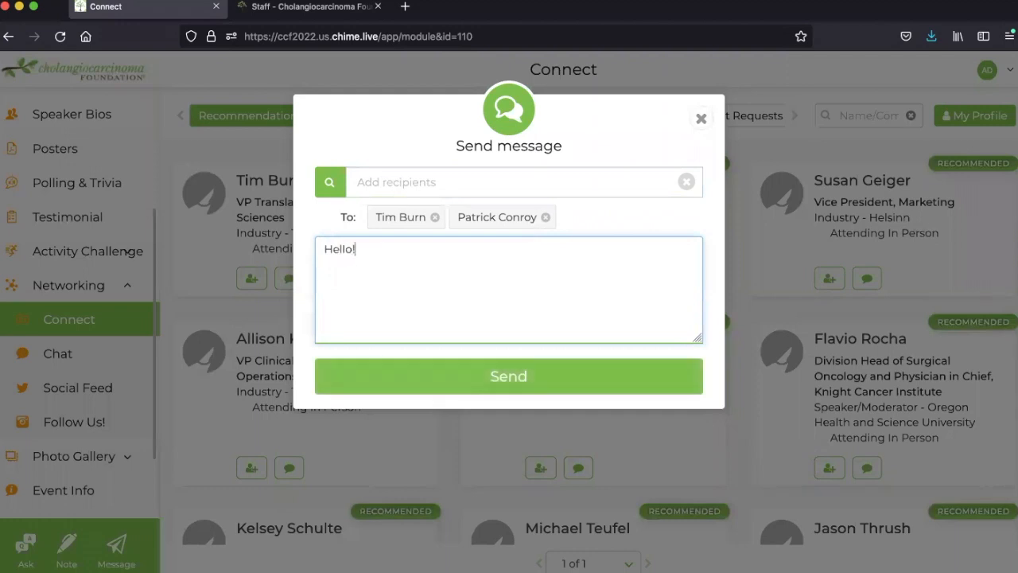
{"action": "mouse_move", "coordinate": [489, 388]}
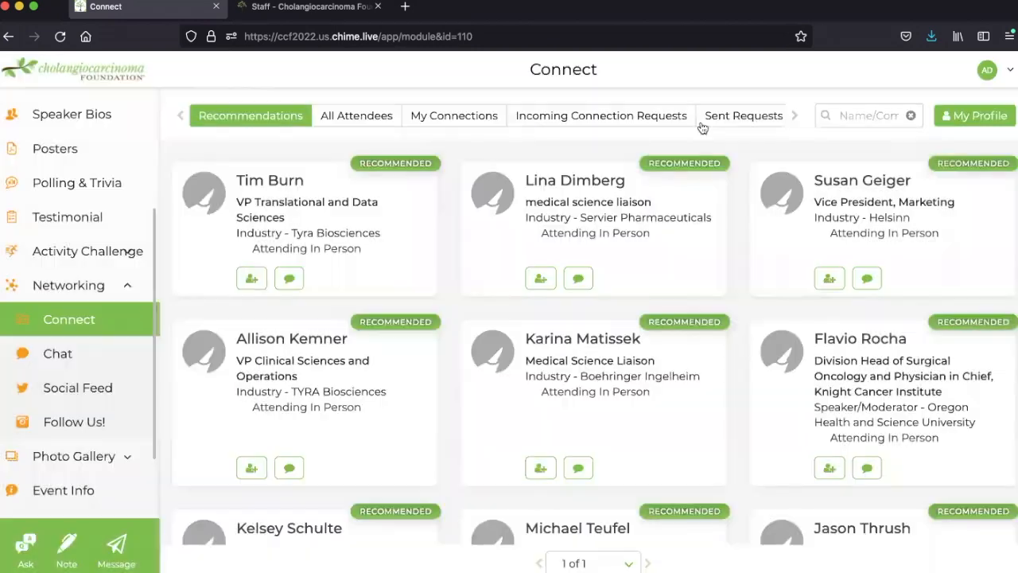
{"action": "mouse_move", "coordinate": [93, 430]}
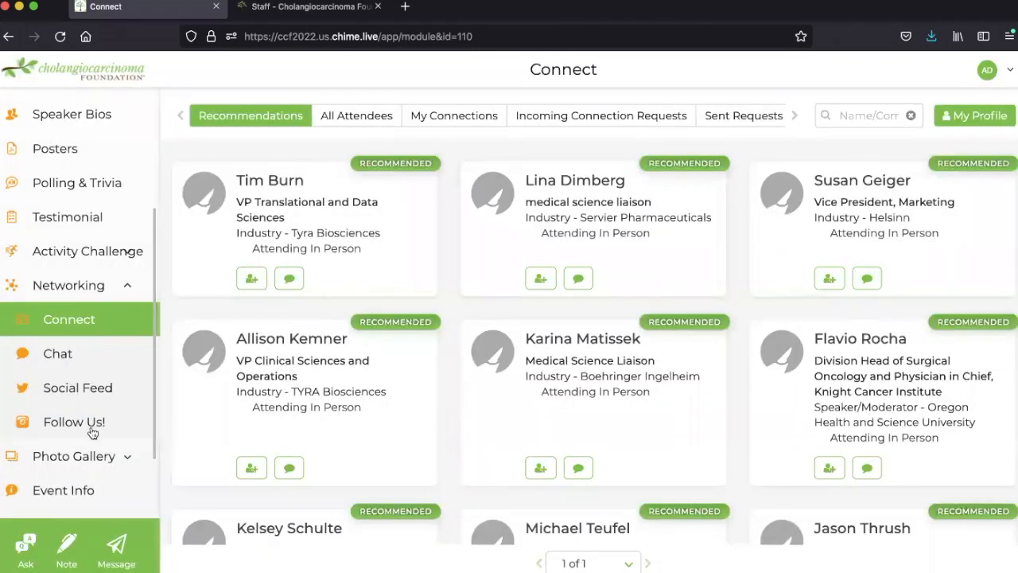
{"action": "mouse_move", "coordinate": [873, 92]}
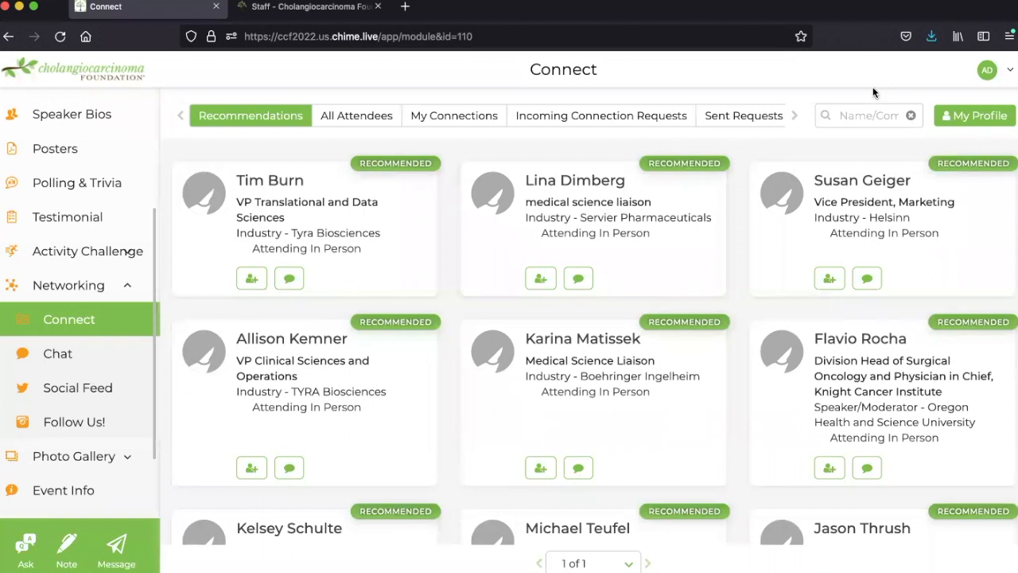
{"action": "left_click", "coordinate": [988, 70]}
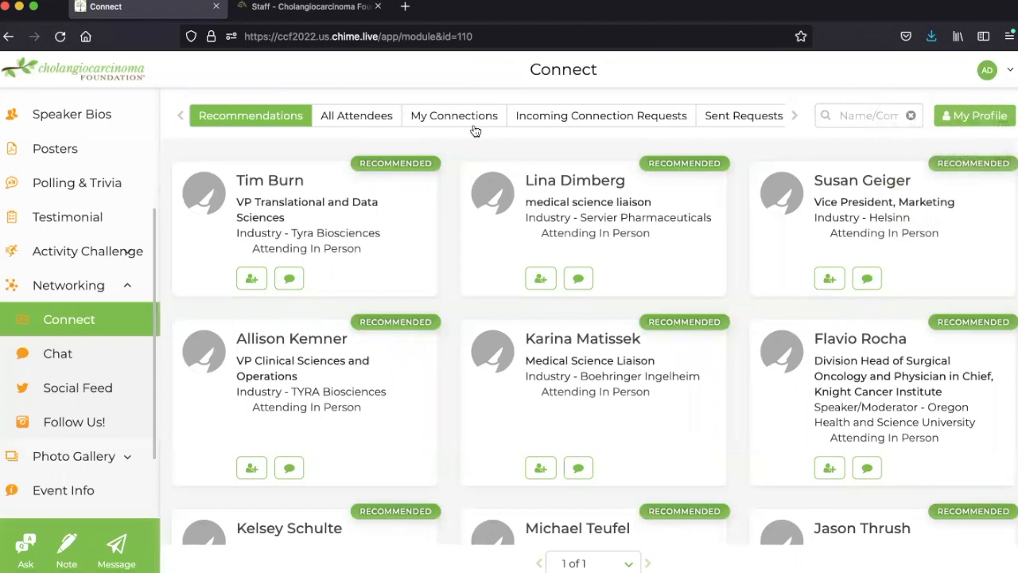
{"action": "mouse_move", "coordinate": [375, 126]}
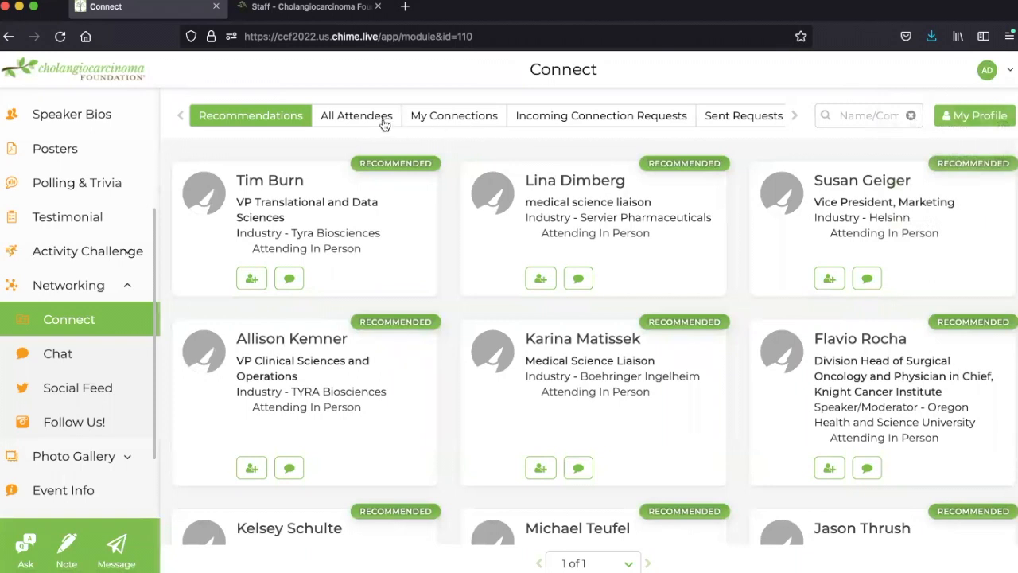
Browse the All Attendees list of attendee cards, then move toward My Connections.
{"action": "left_click", "coordinate": [356, 114]}
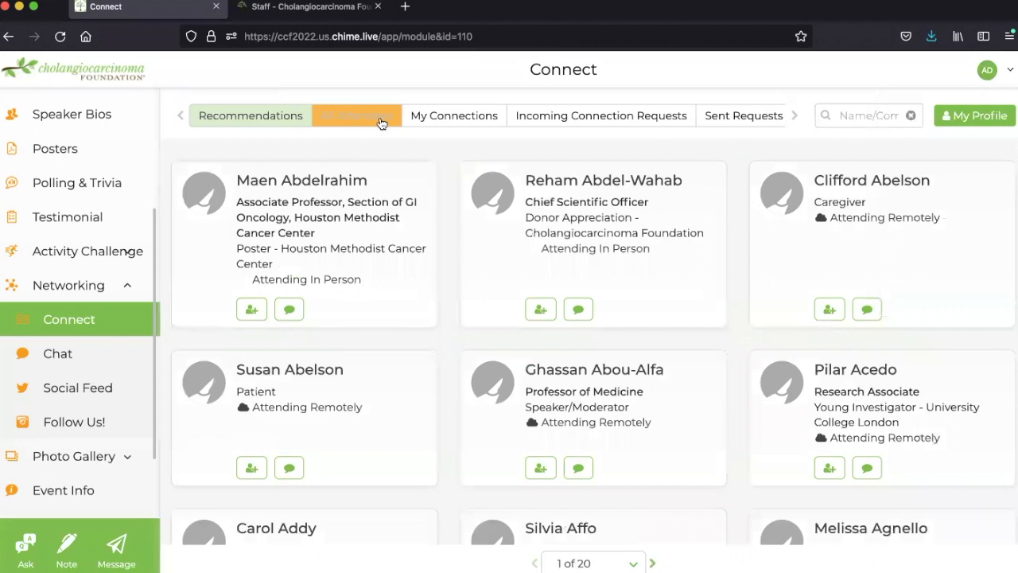
{"action": "left_click", "coordinate": [357, 114]}
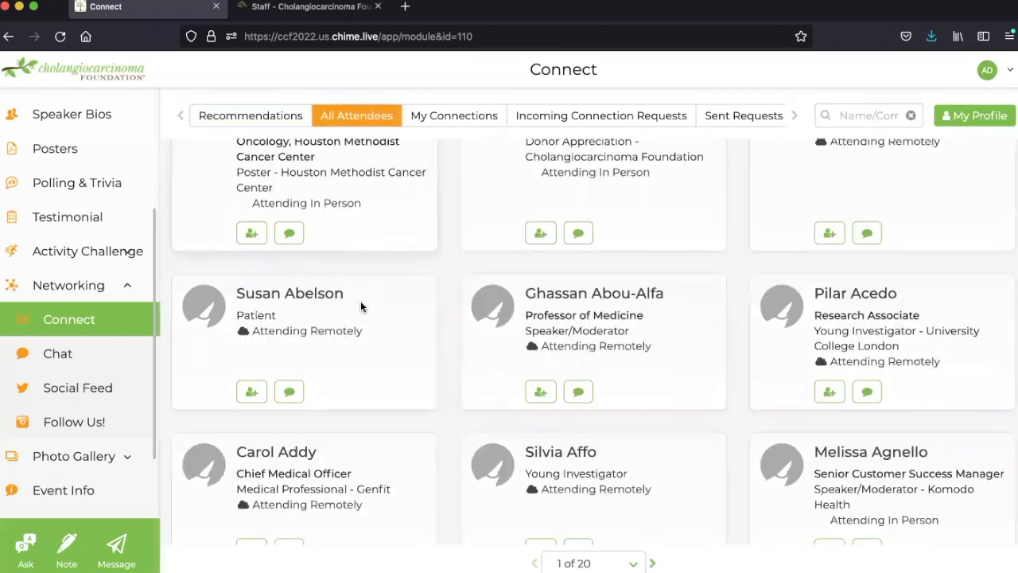
{"action": "scroll", "scroll_direction": "down", "scroll_amount": 3}
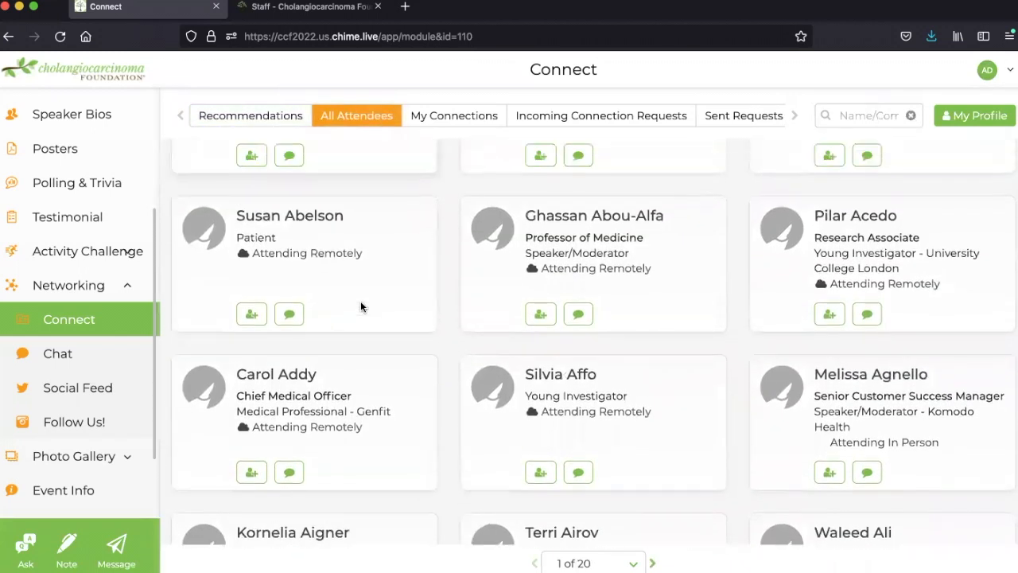
{"action": "scroll", "scroll_direction": "up", "scroll_amount": 3}
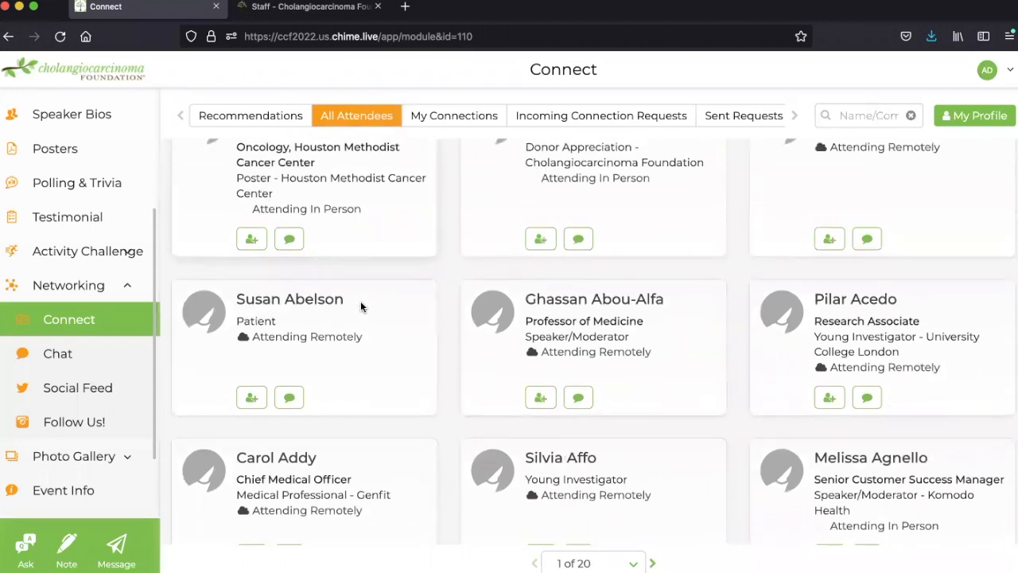
{"action": "scroll", "scroll_direction": "up", "scroll_amount": 3}
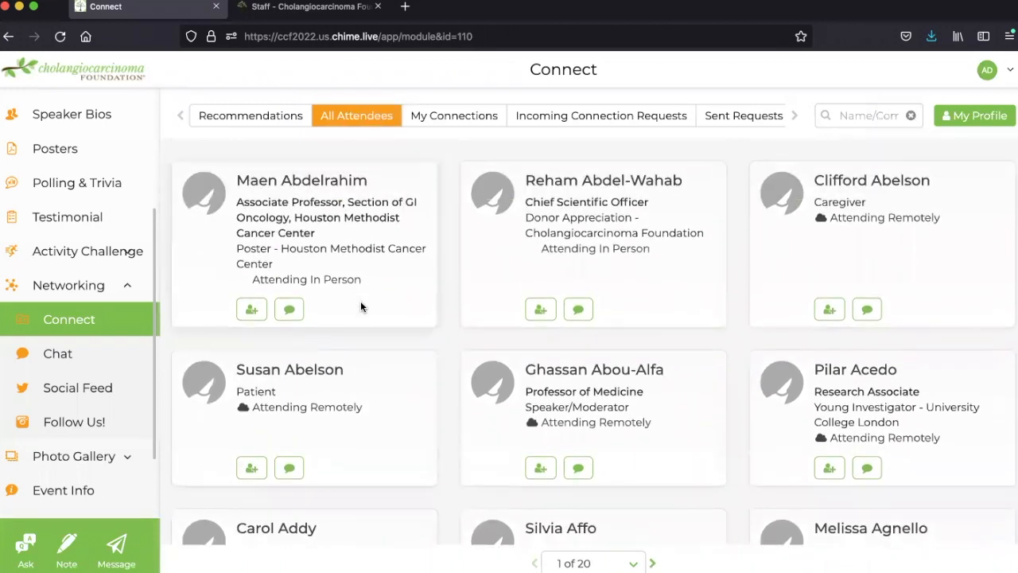
{"action": "scroll", "scroll_direction": "down", "scroll_amount": 3}
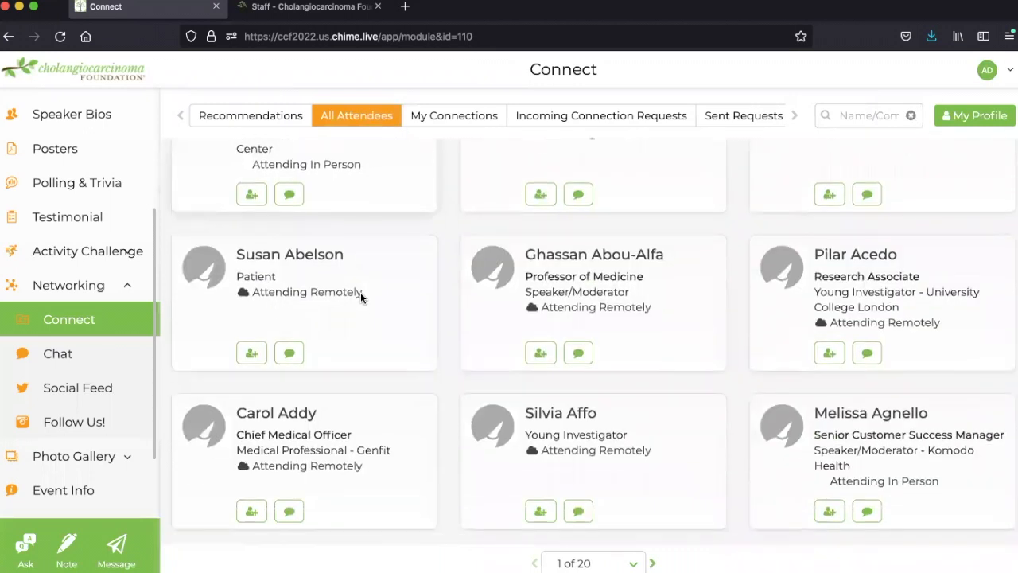
{"action": "scroll", "scroll_direction": "down", "scroll_amount": 3}
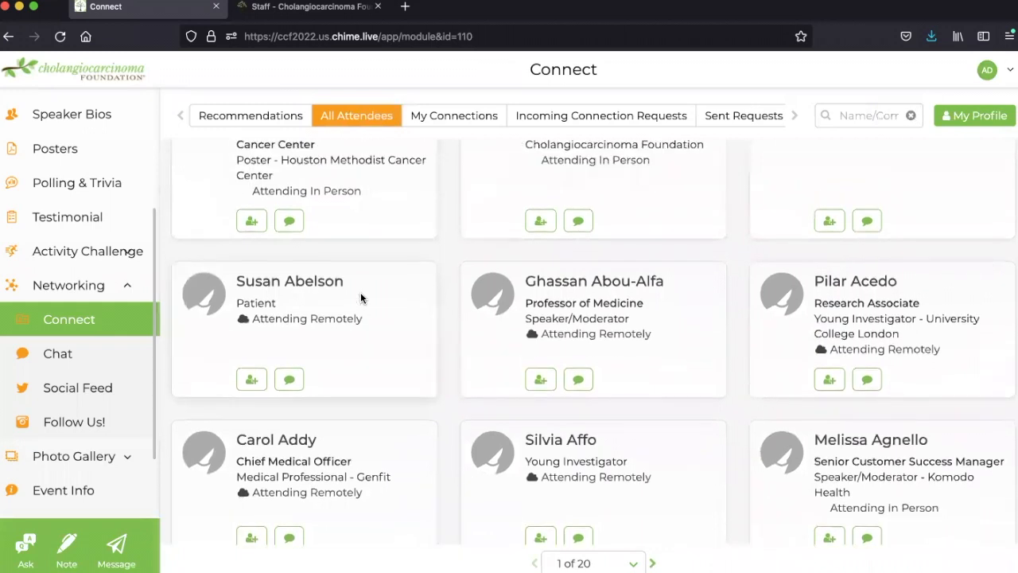
{"action": "mouse_move", "coordinate": [332, 337]}
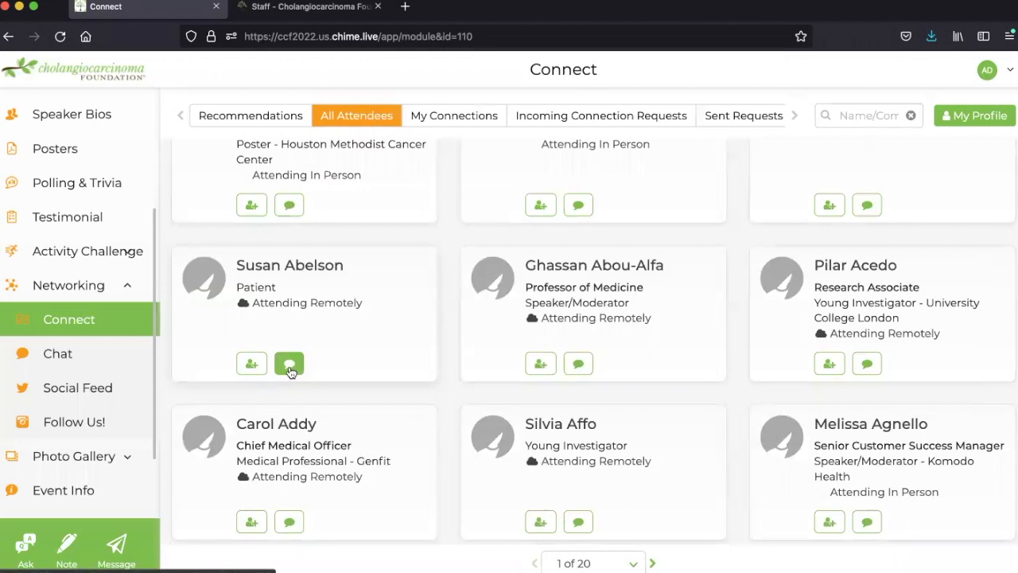
{"action": "left_click", "coordinate": [454, 115]}
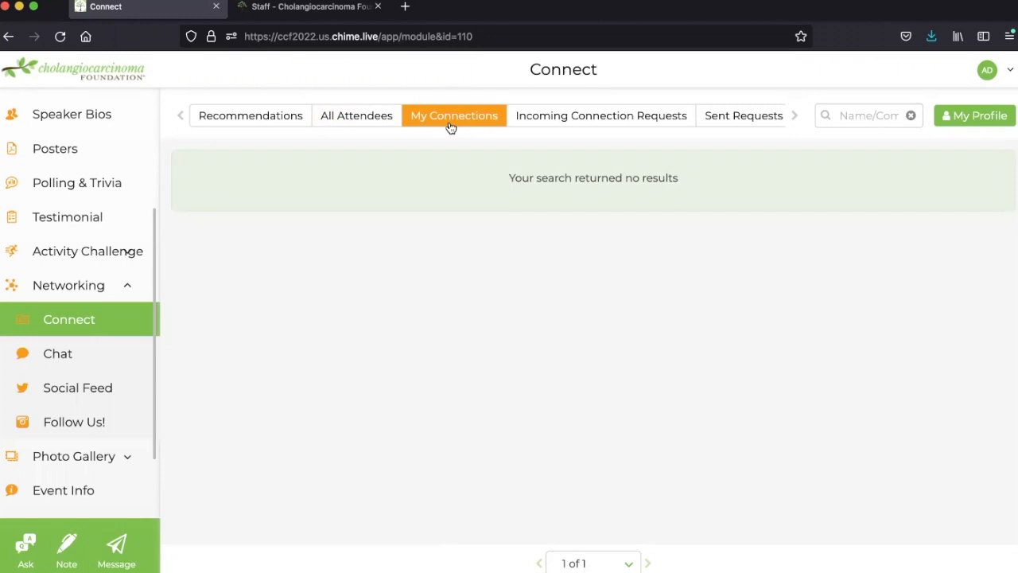
Review My Connections, Incoming Connection Requests and Sent Requests, each showing no results.
{"action": "left_click", "coordinate": [582, 121]}
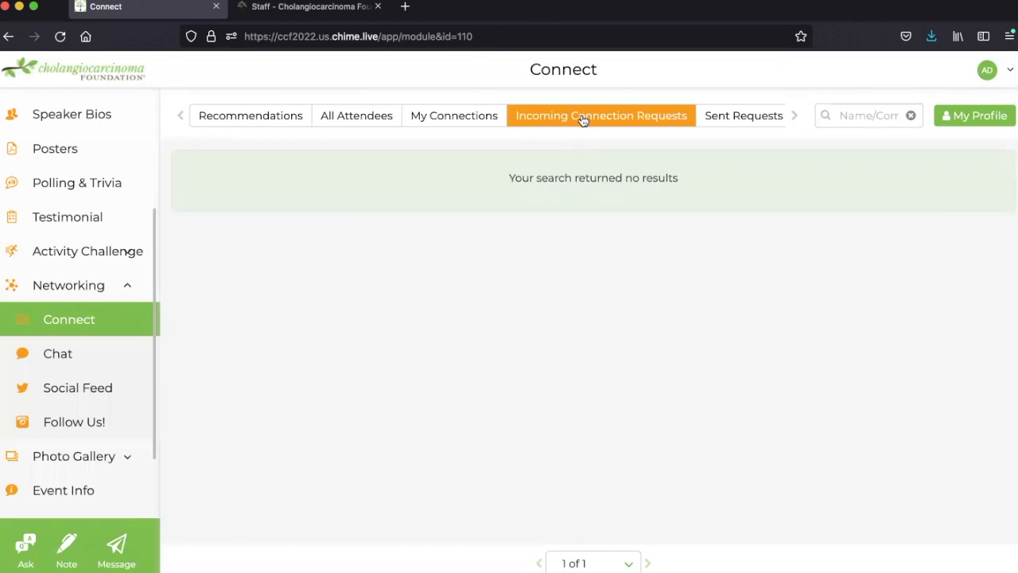
{"action": "mouse_move", "coordinate": [765, 115]}
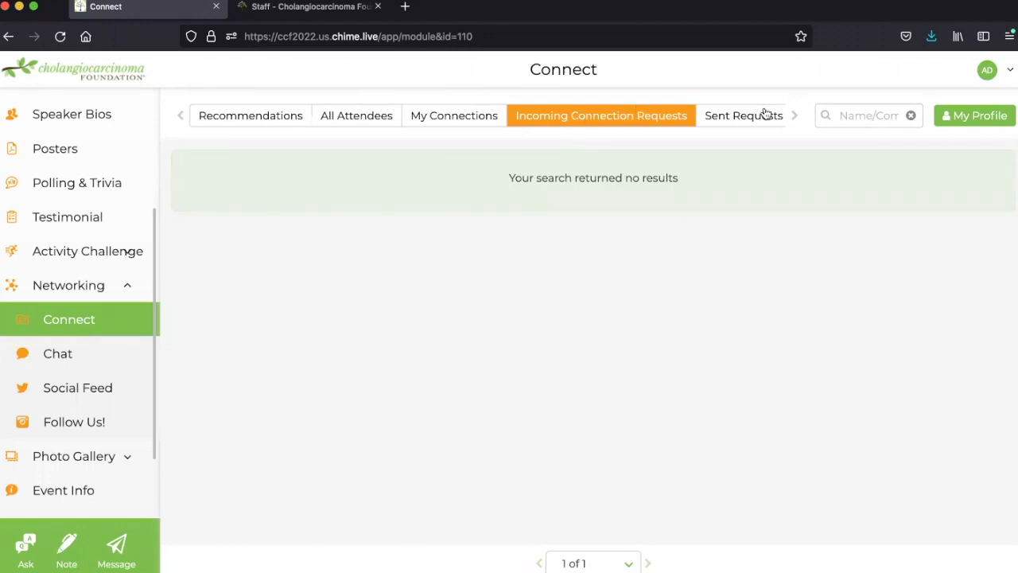
{"action": "left_click", "coordinate": [745, 114]}
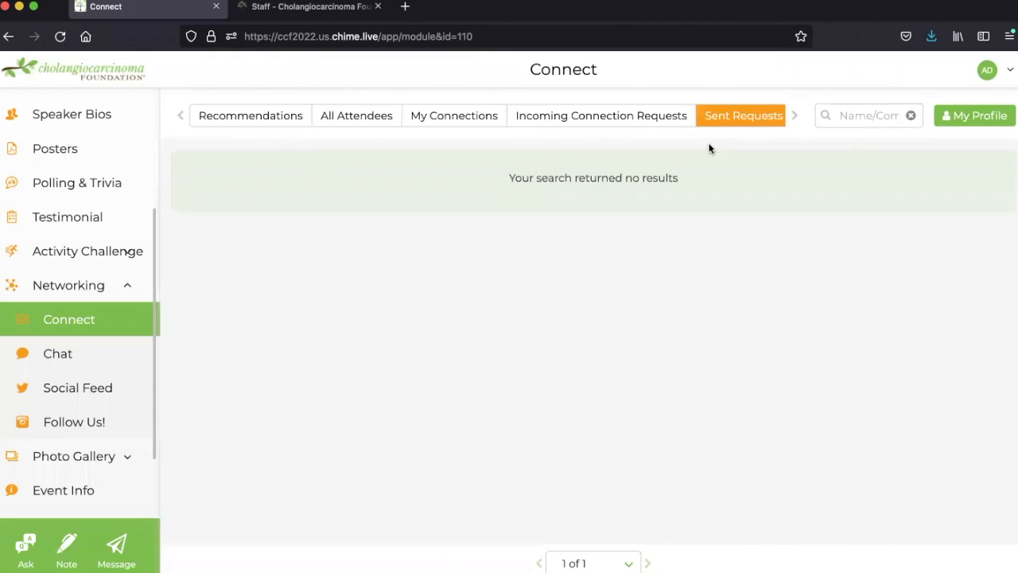
{"action": "left_click", "coordinate": [986, 70]}
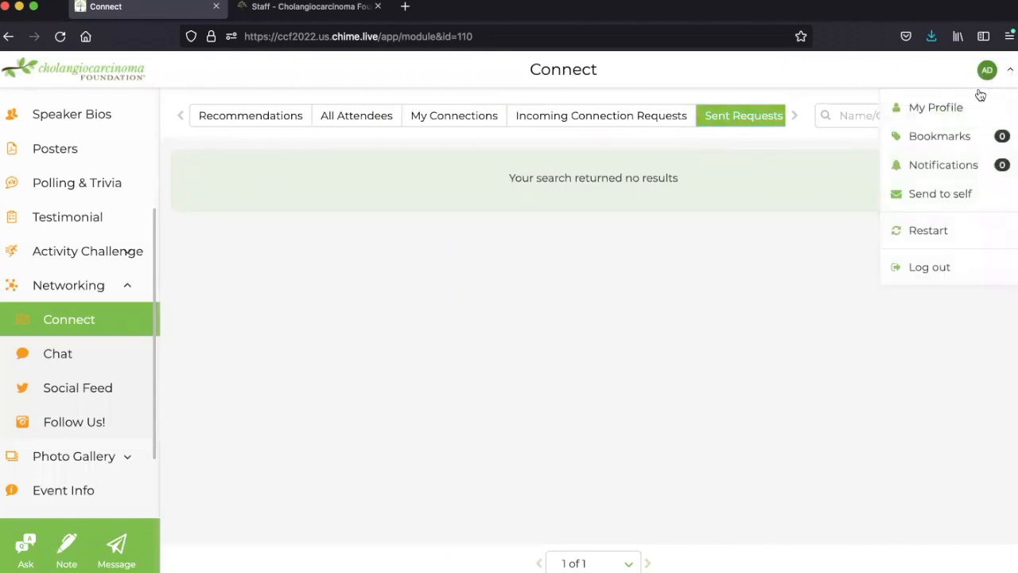